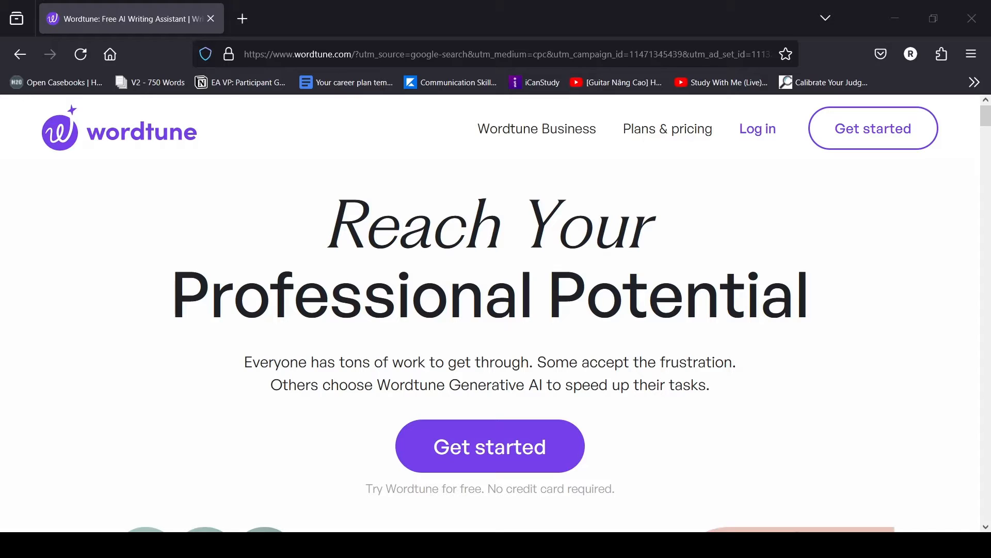
Reach the free-account sign-up page from the homepage's 'Get started' button.
scroll(down, 3)
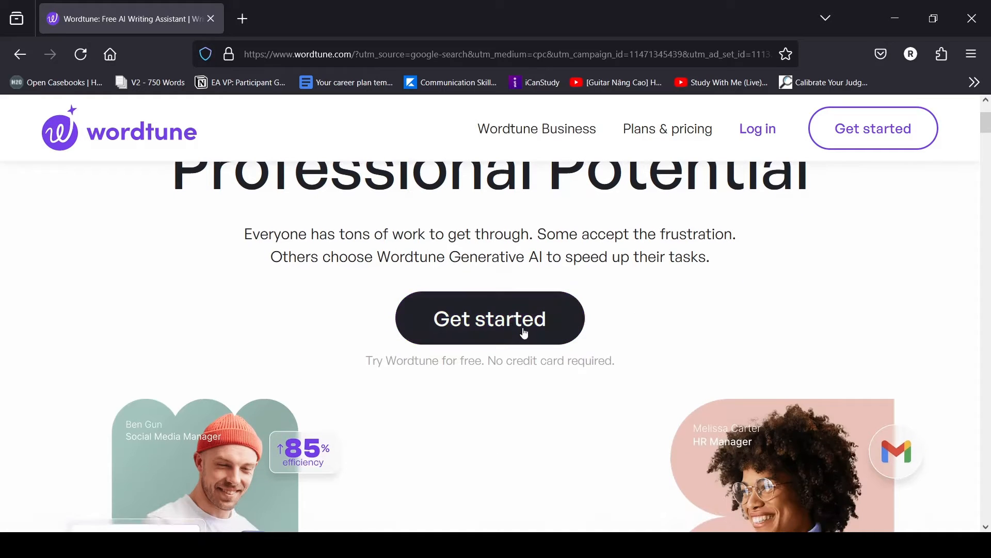
mouse_move(490, 318)
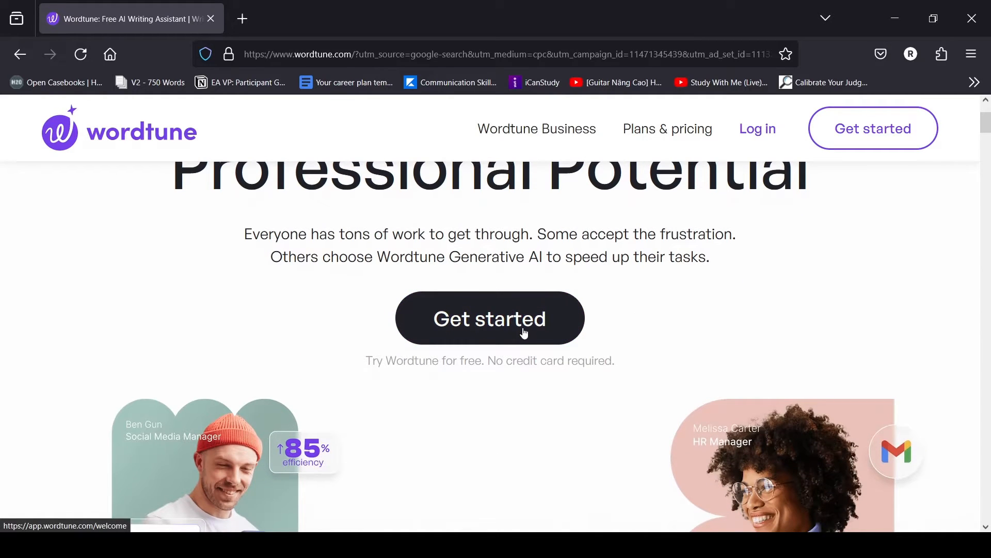
click(490, 318)
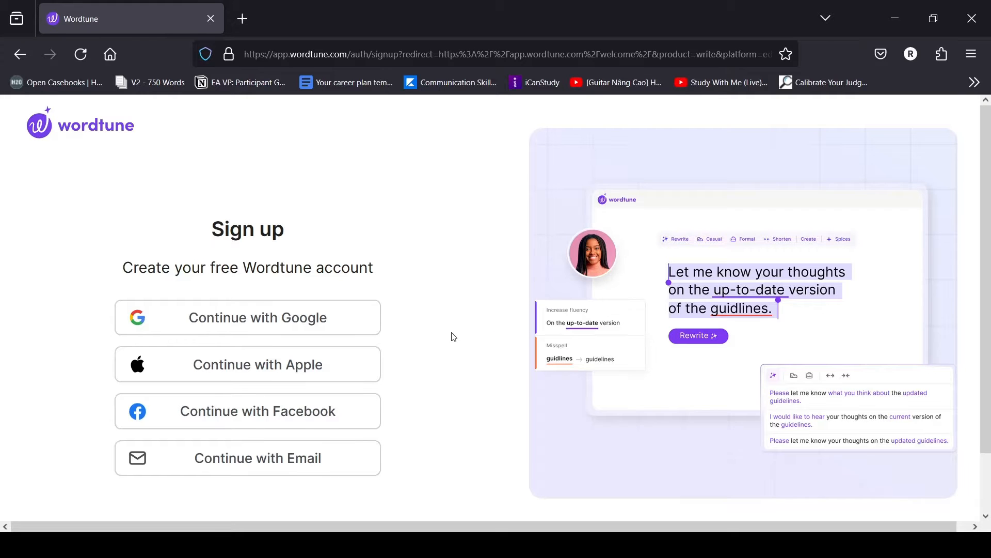
mouse_move(335, 330)
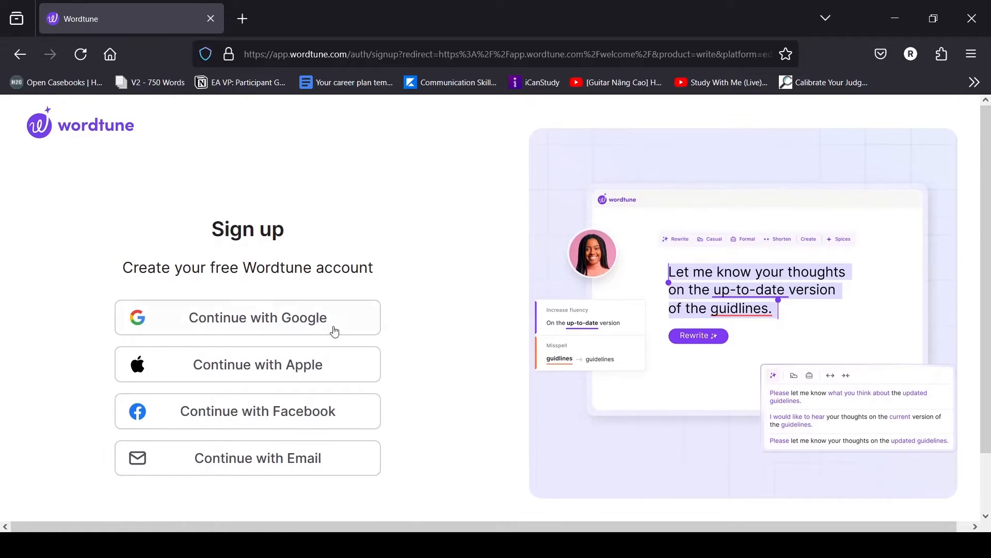
Scroll the sign-up page to reveal the SSO, log-in and terms options.
scroll(down, 3)
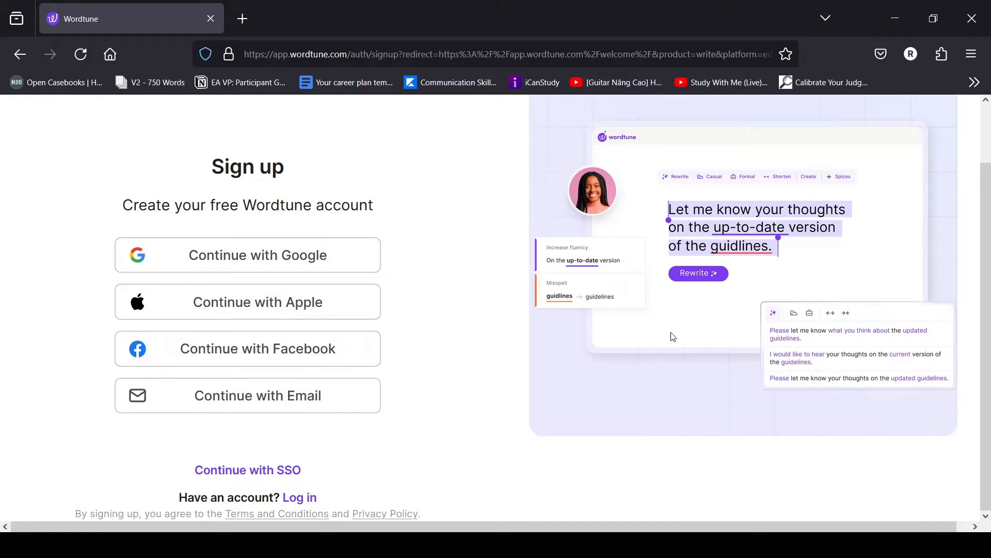
mouse_move(288, 258)
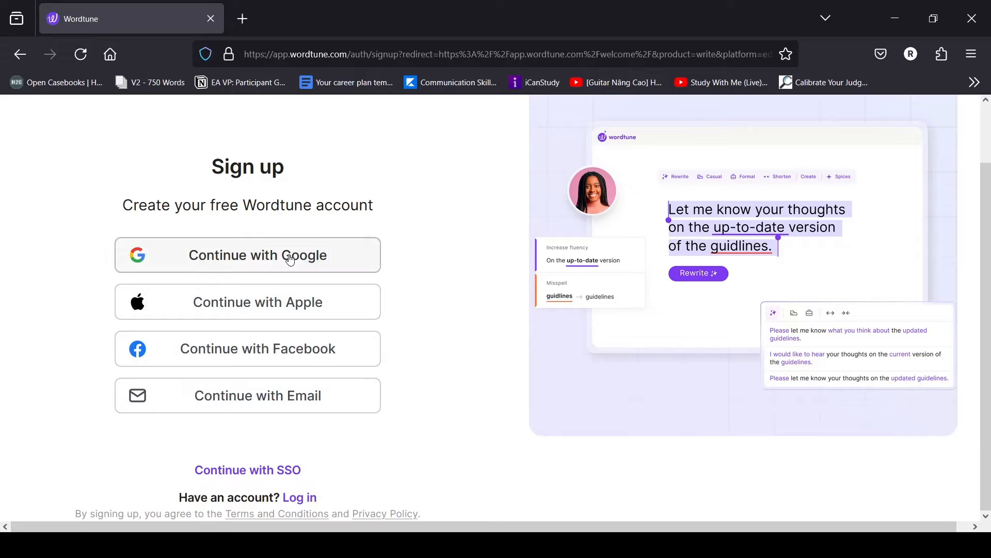
mouse_move(433, 264)
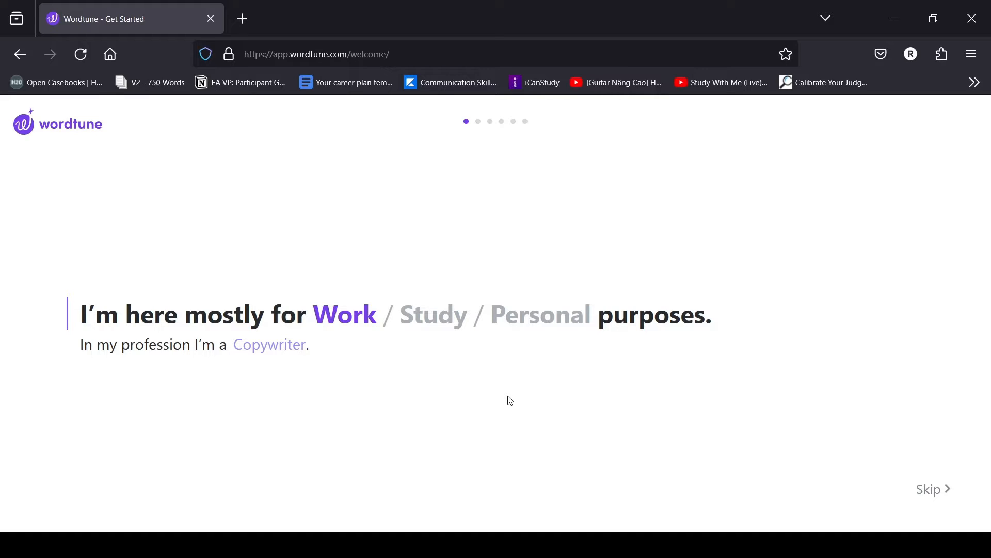
mouse_move(428, 349)
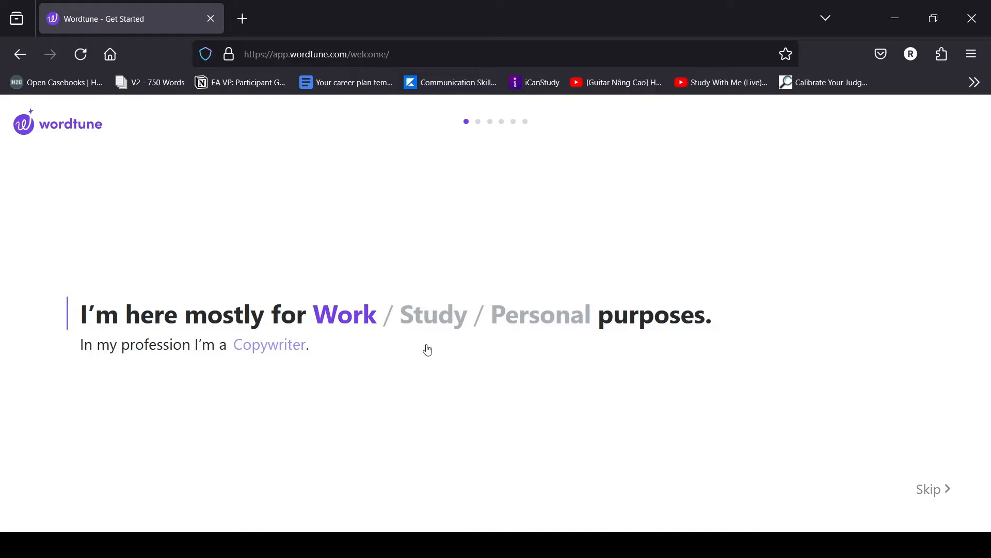
Answer Personal as the main purpose and advance to the profession question.
click(539, 315)
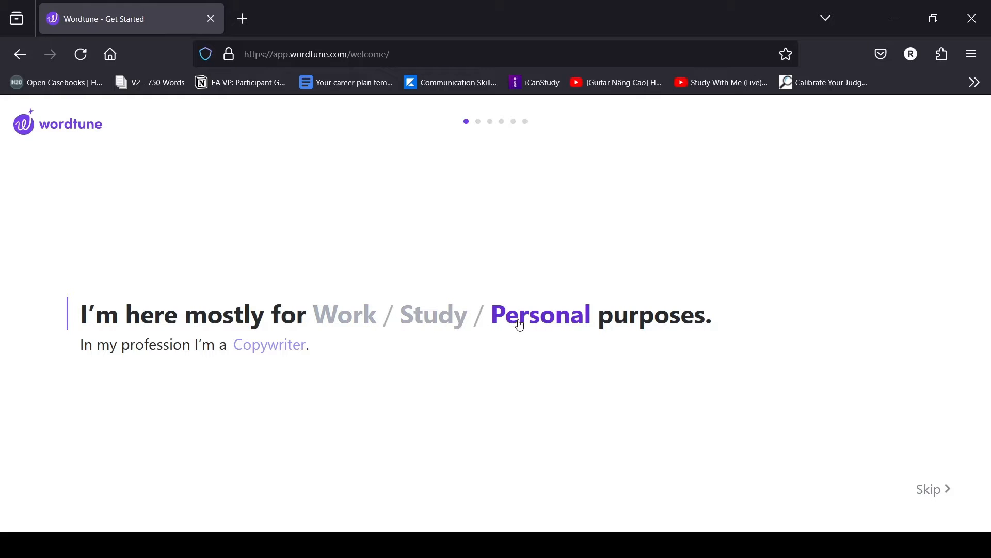
click(541, 315)
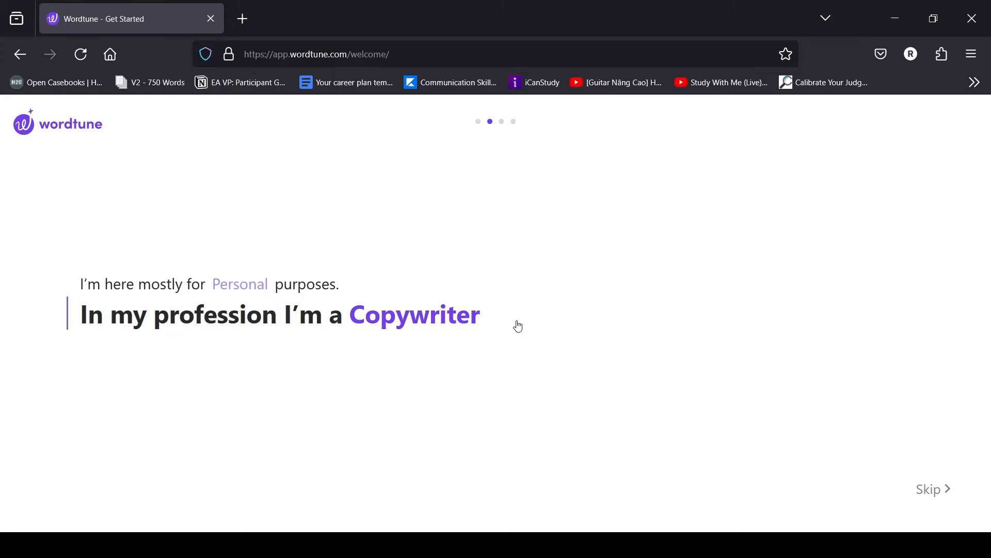
Choose Marketer from the profession list.
click(415, 315)
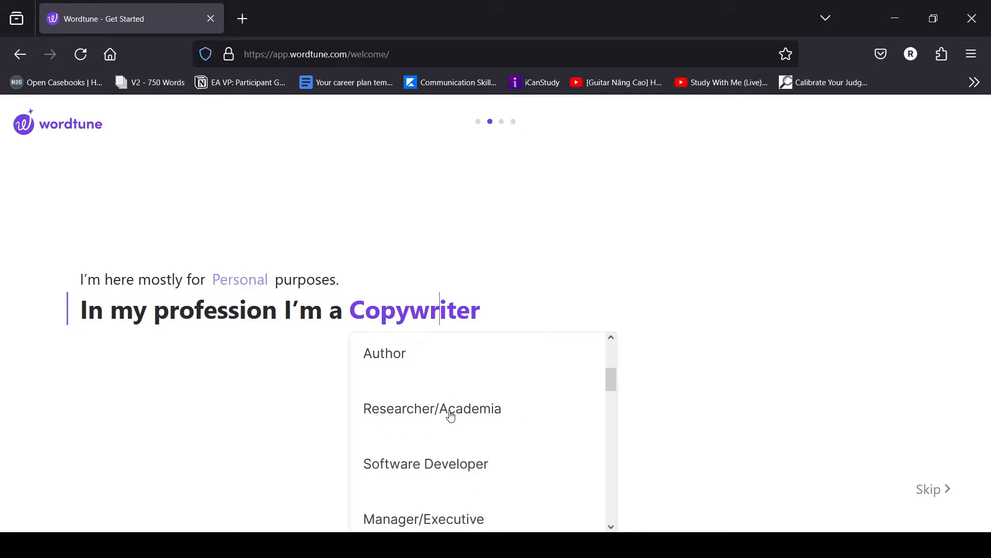
scroll(down, 3)
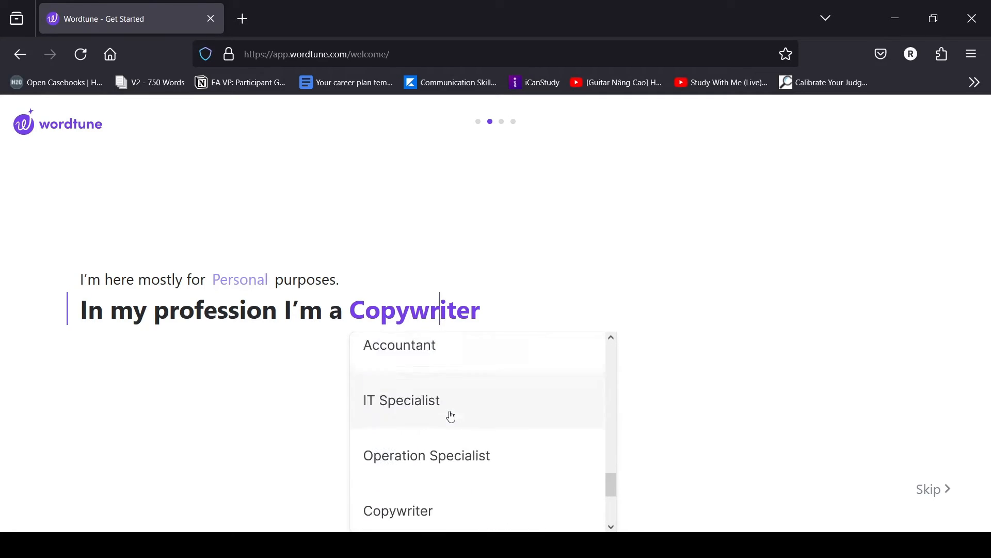
scroll(down, 3)
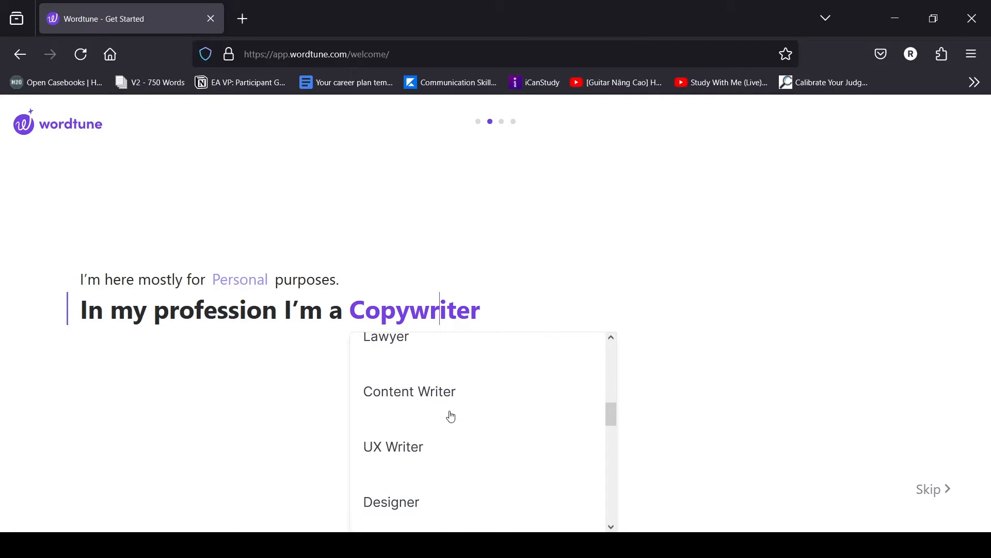
scroll(down, 3)
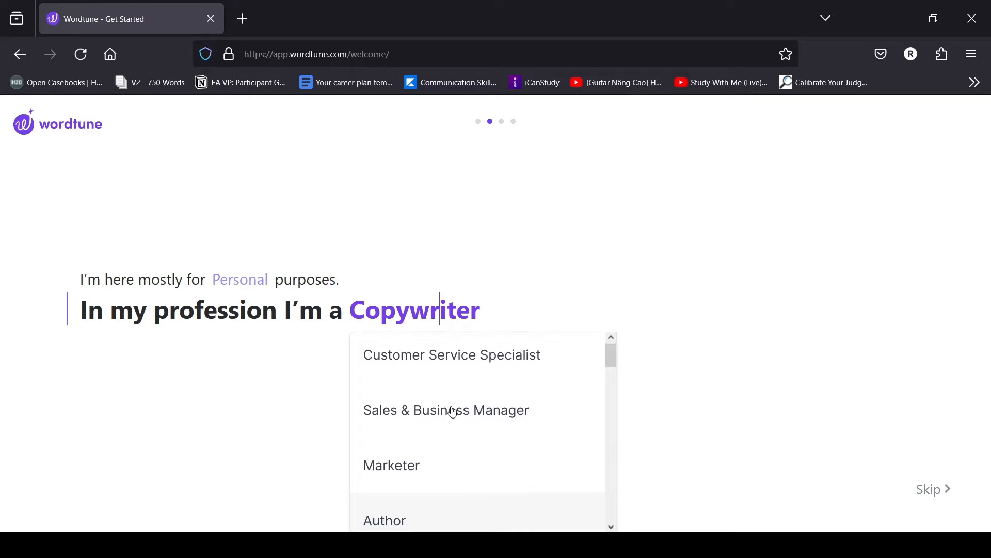
scroll(down, 3)
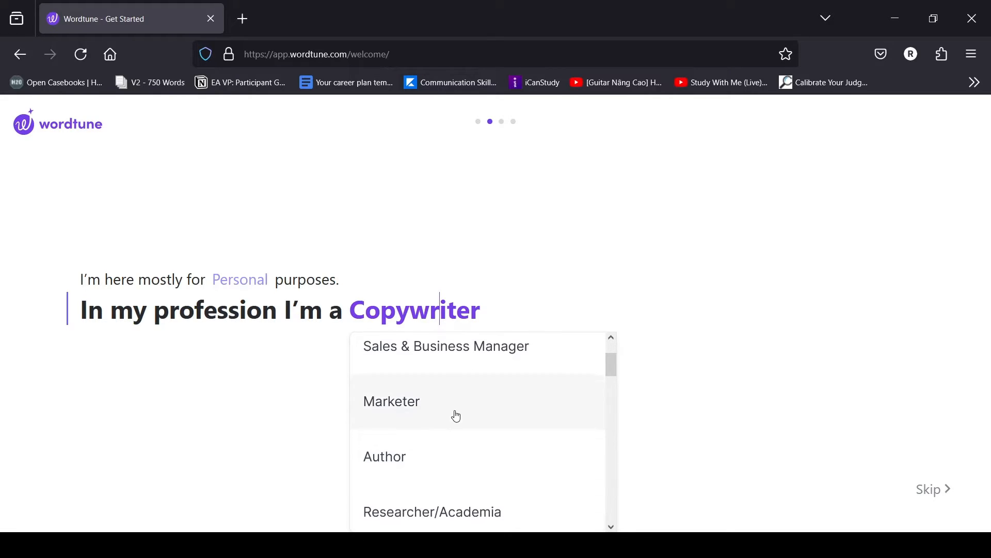
click(392, 400)
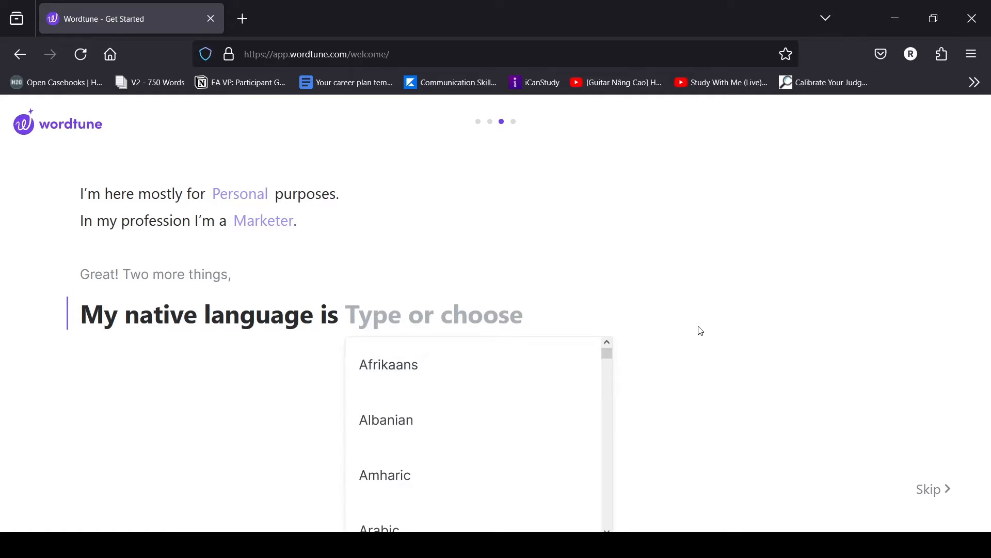
Scroll through the native language list toward English.
scroll(down, 3)
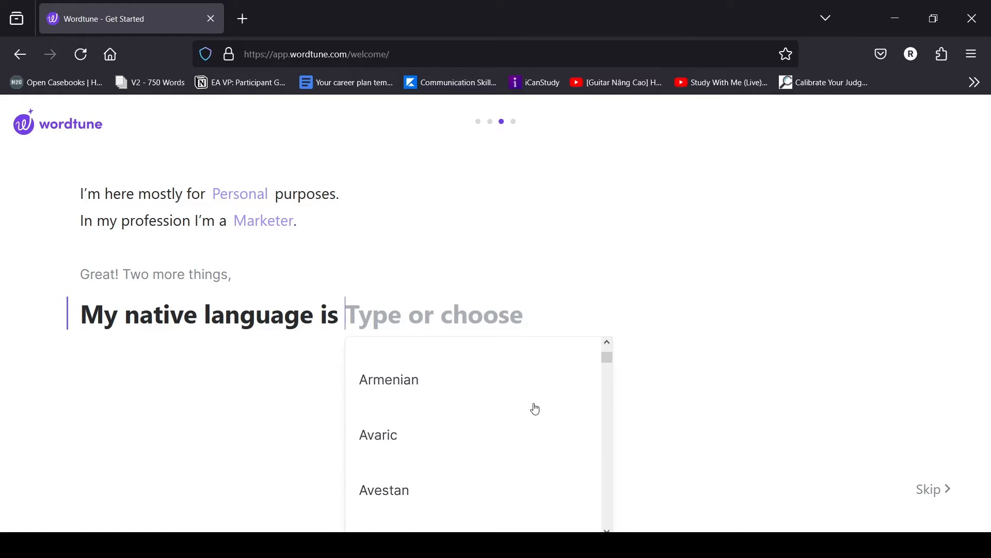
scroll(down, 3)
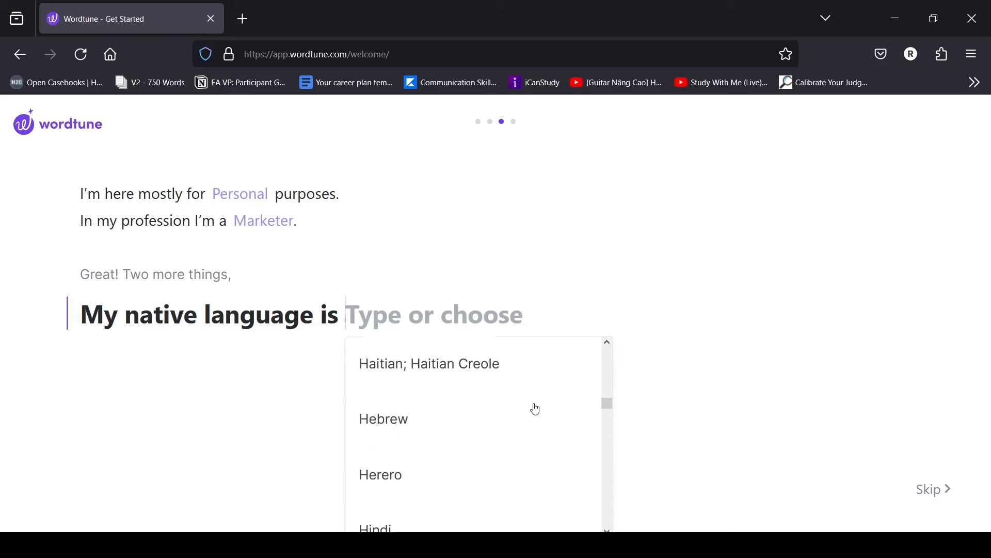
scroll(down, 3)
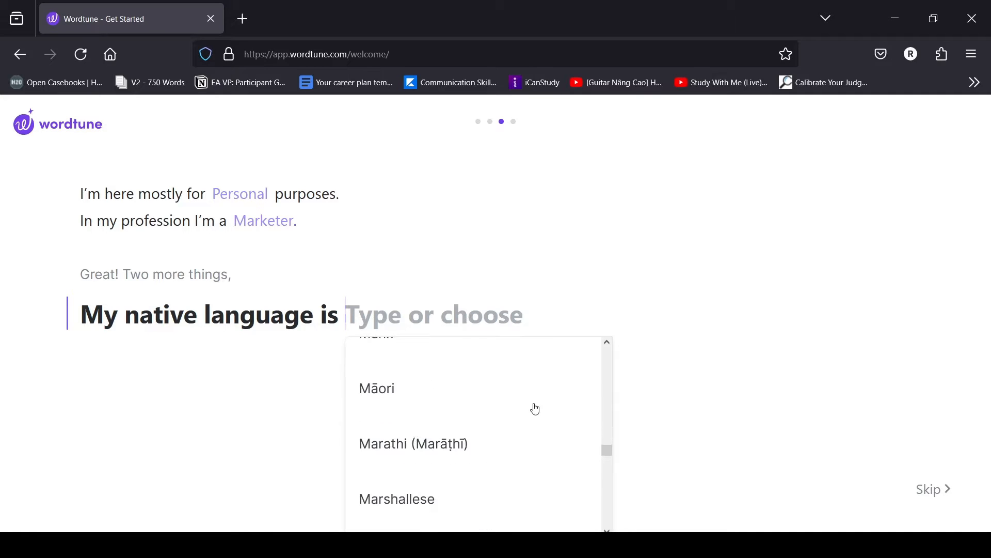
scroll(down, 3)
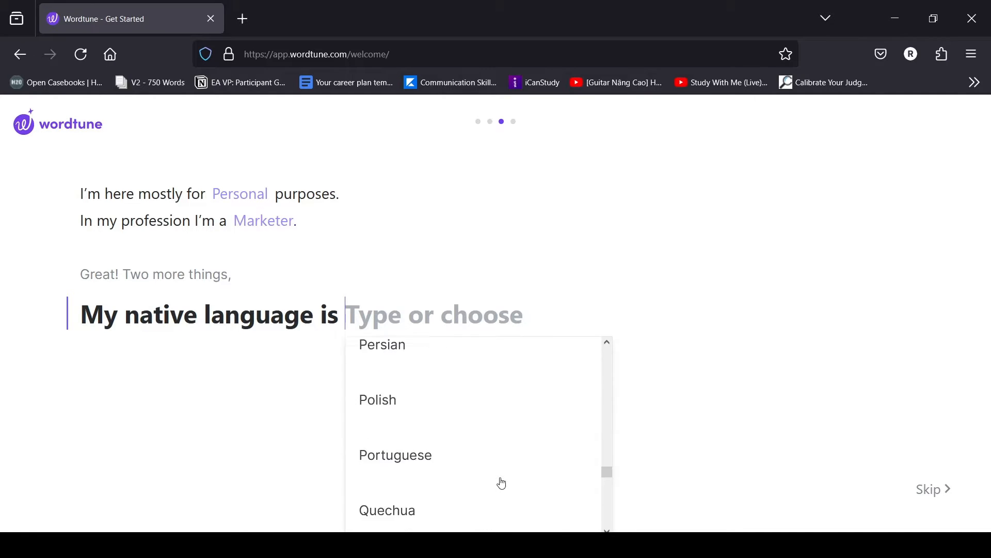
scroll(down, 3)
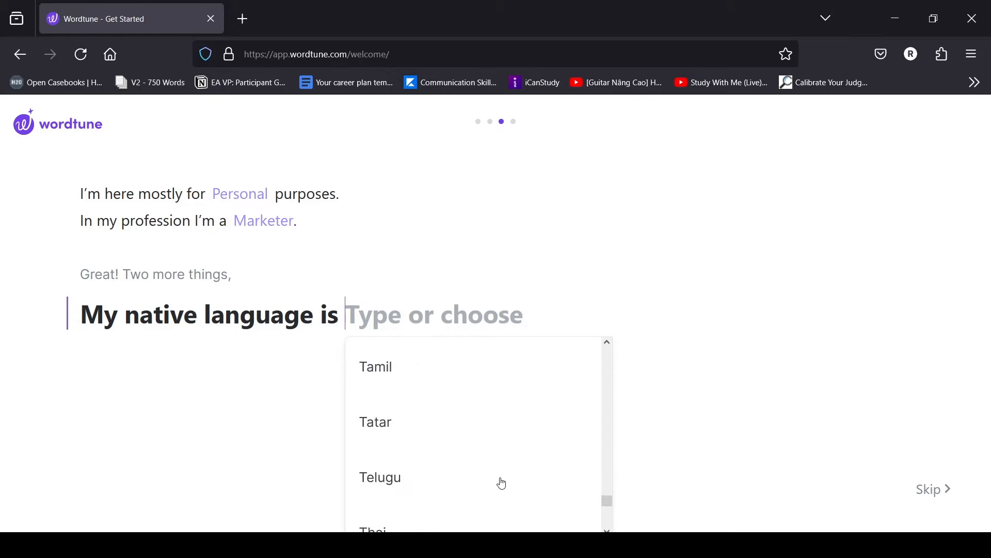
scroll(down, 3)
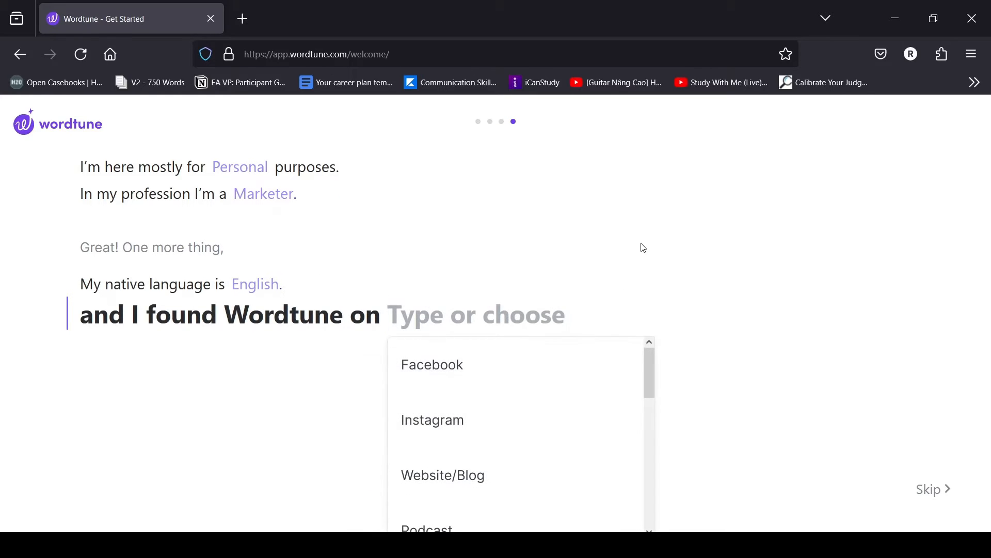
mouse_move(616, 264)
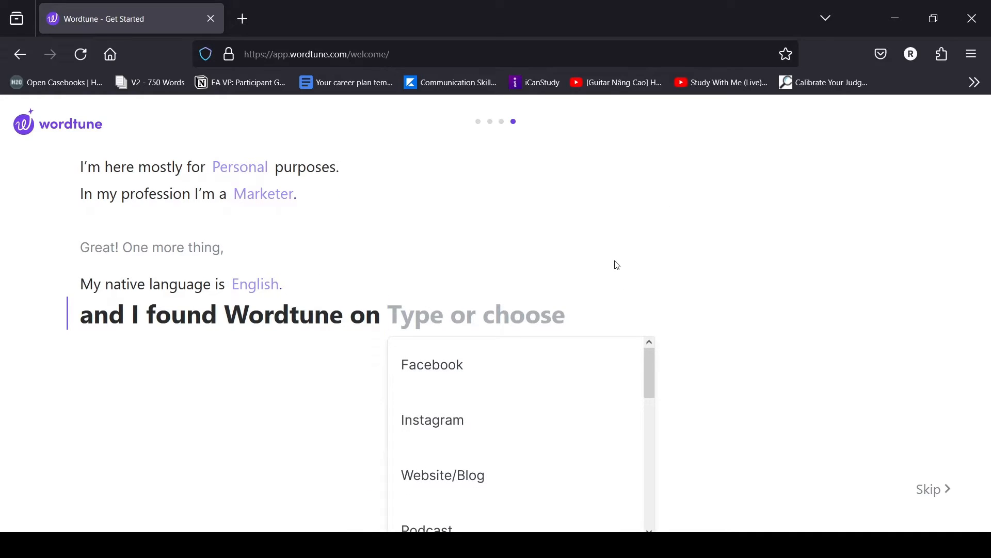
Answer Instagram as the discovery source and finish with 'Let's go'.
scroll(down, 3)
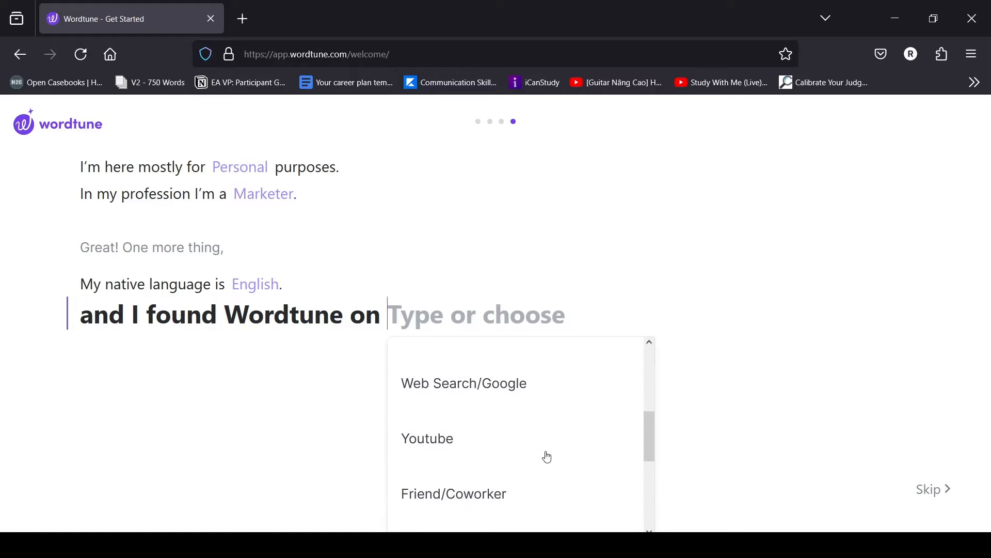
scroll(down, 3)
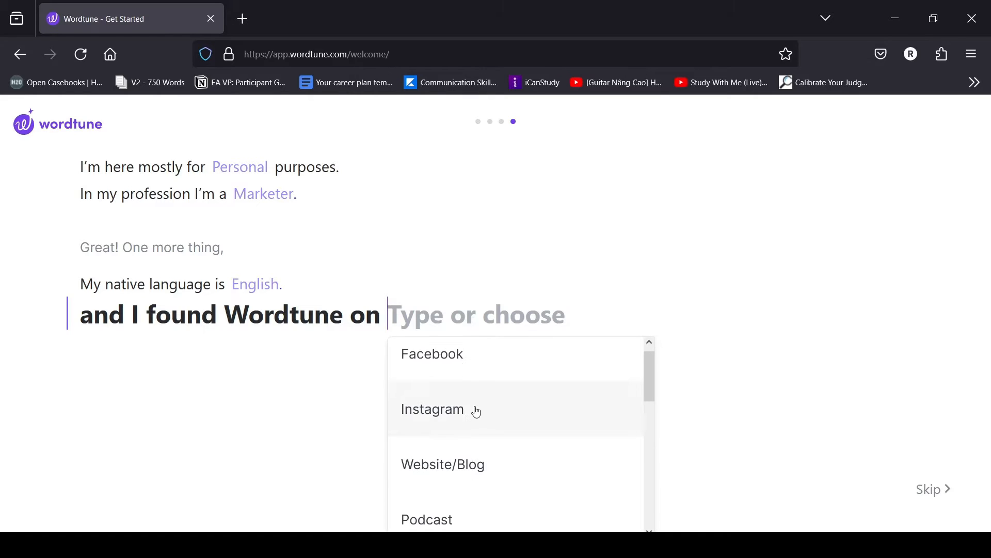
click(433, 409)
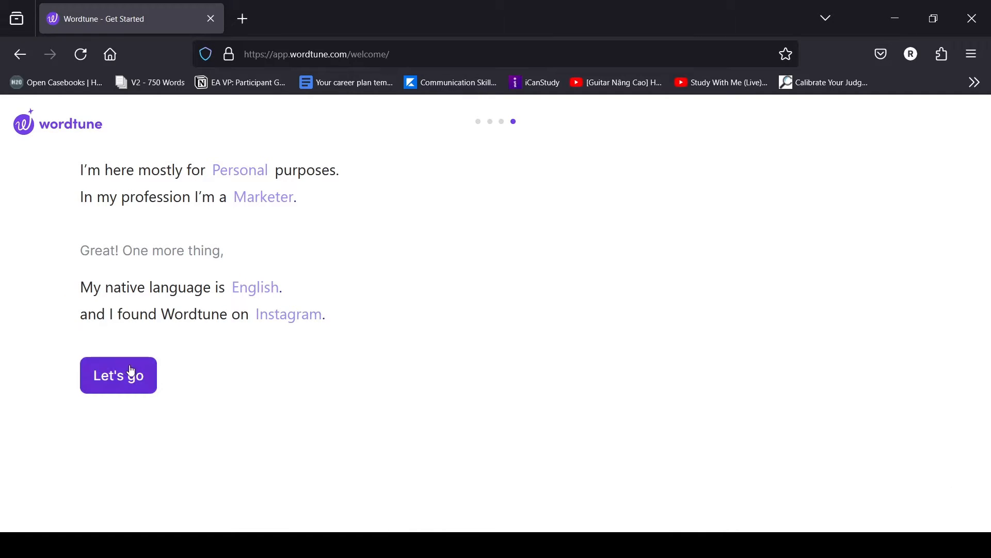
click(118, 375)
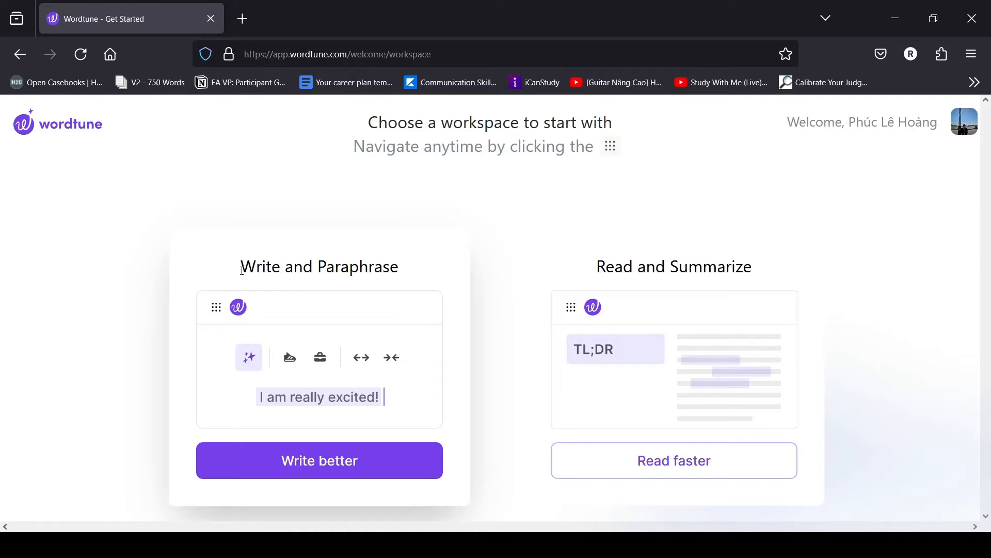
mouse_move(612, 267)
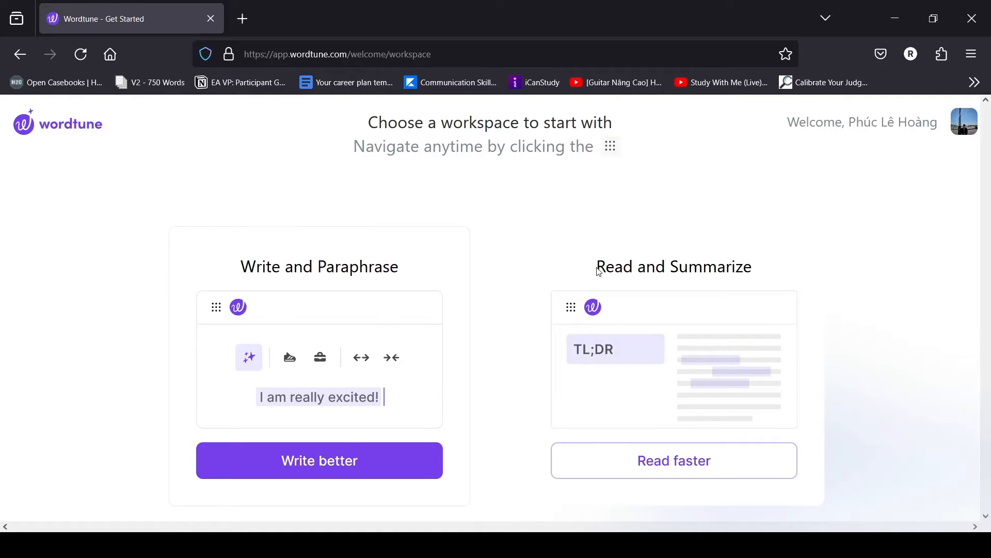
mouse_move(484, 327)
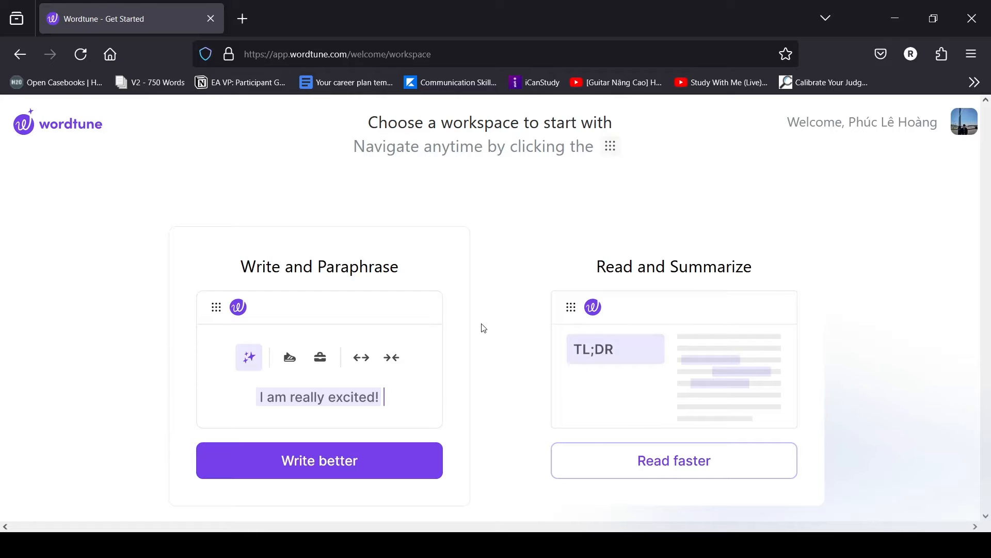
mouse_move(422, 466)
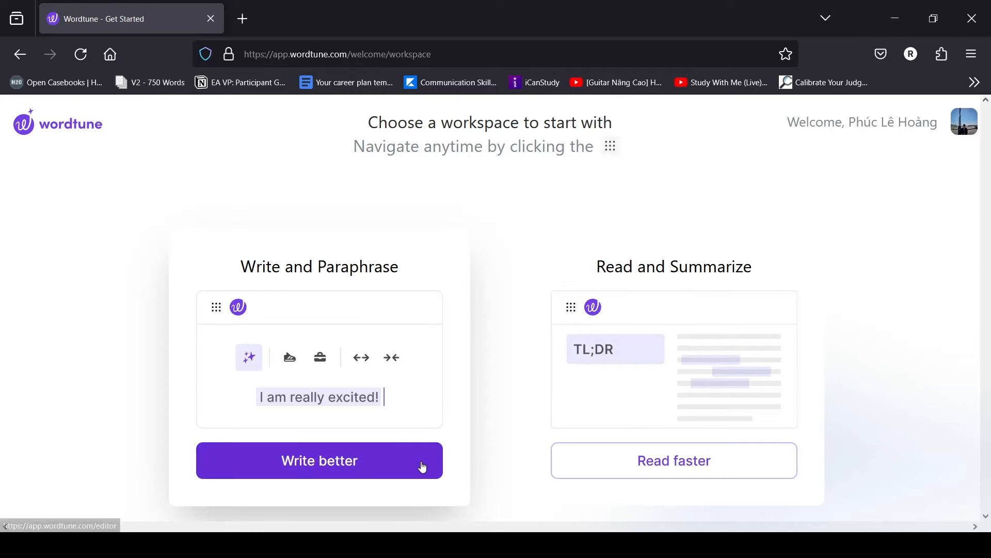
Enter the Write and Paraphrase workspace via 'Write better'.
click(318, 460)
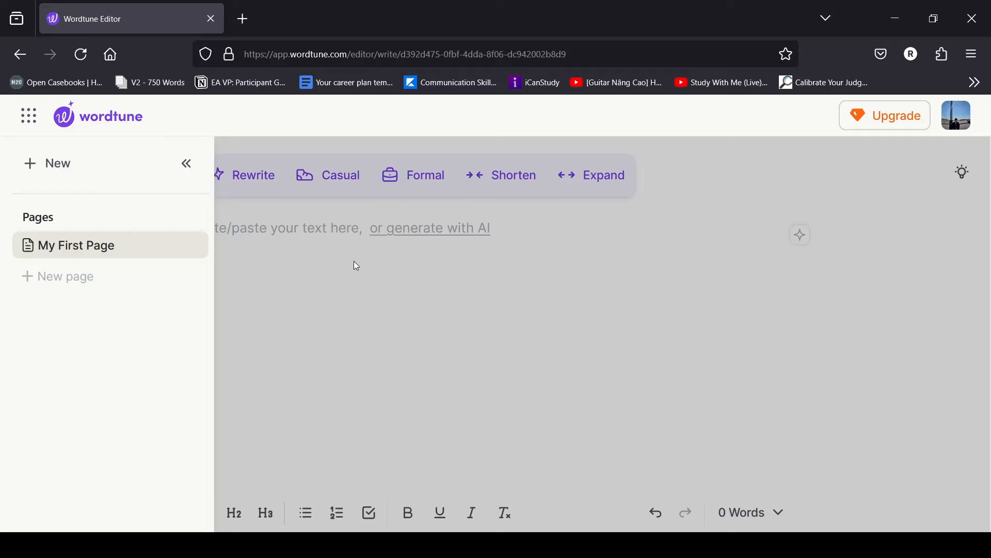
click(186, 163)
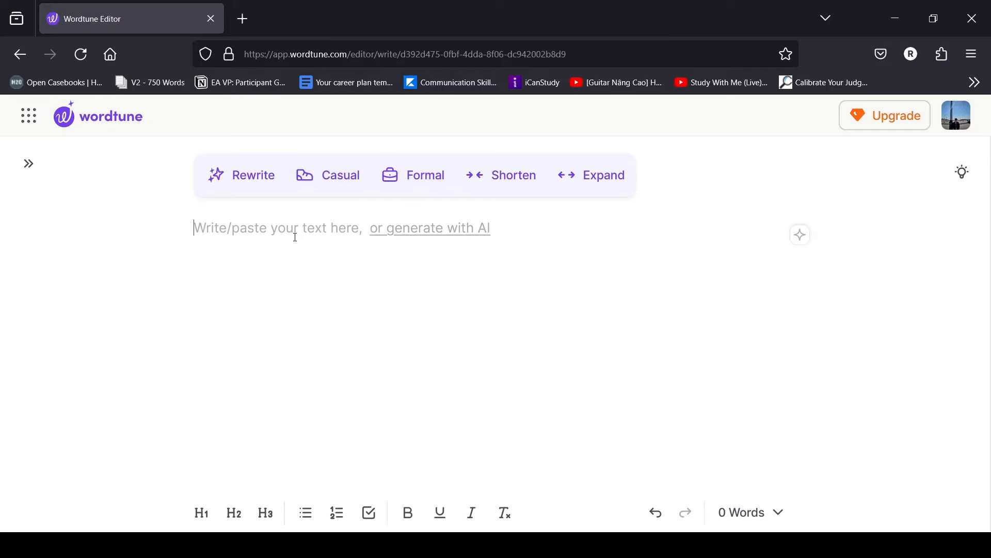
mouse_move(429, 237)
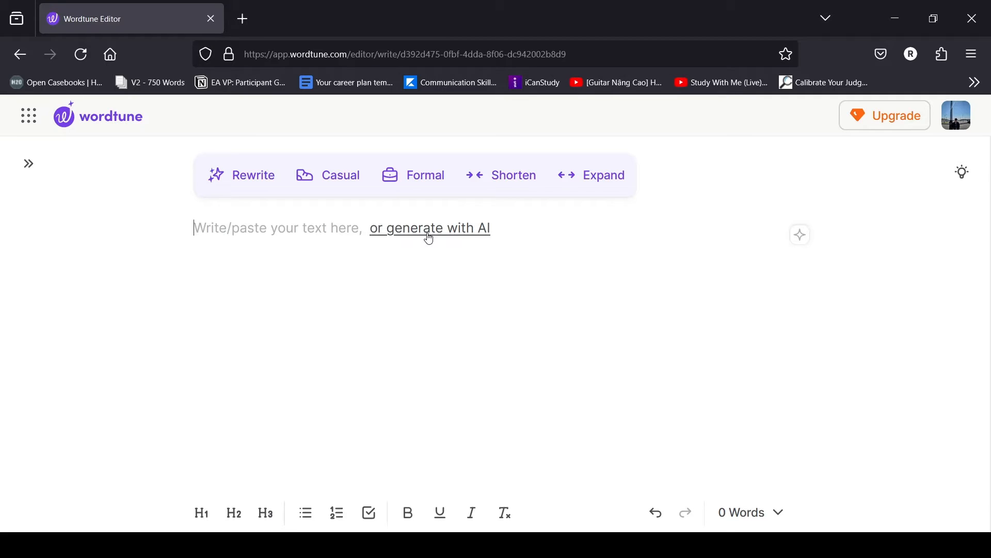
Fill the AI prompt with 'Give me a plan to market a shoes brand'.
click(429, 229)
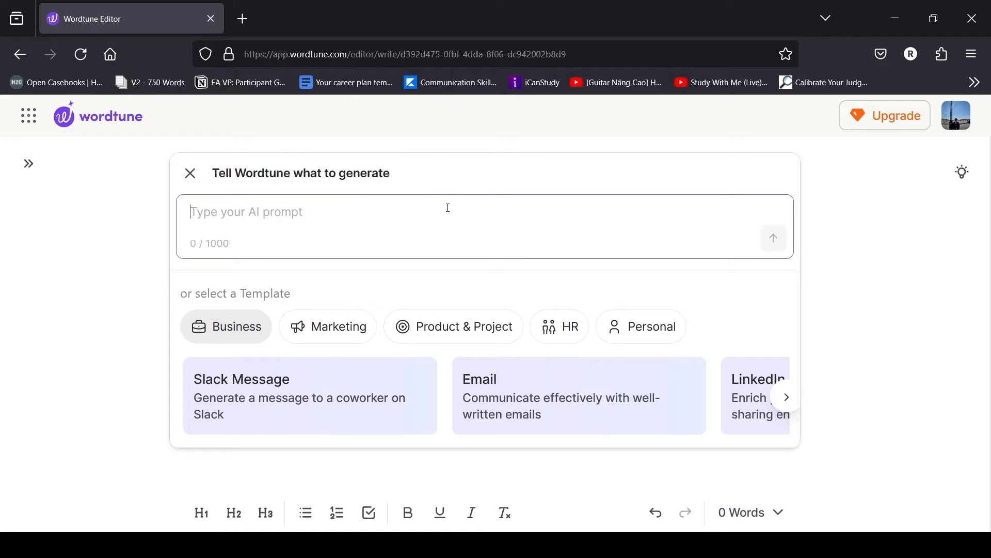
mouse_move(394, 269)
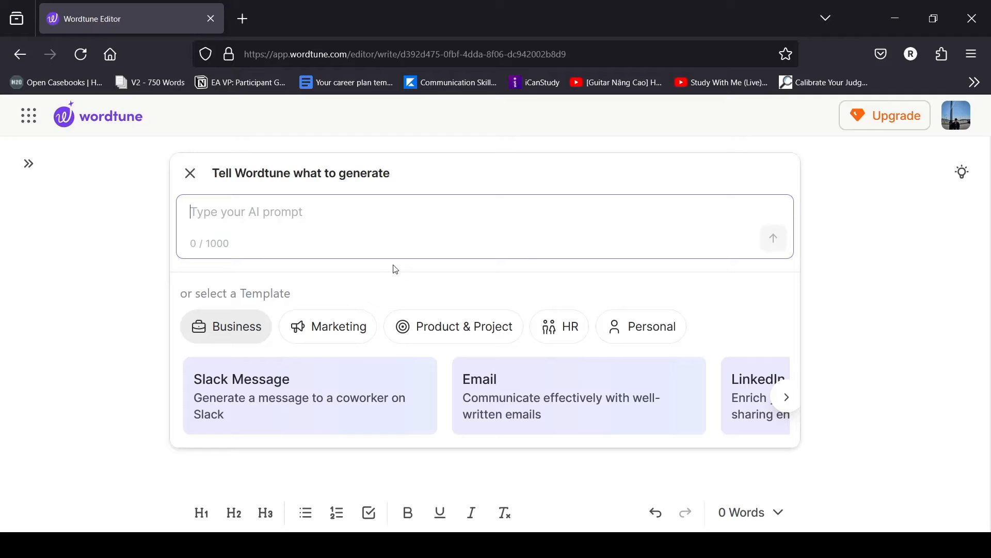
mouse_move(387, 272)
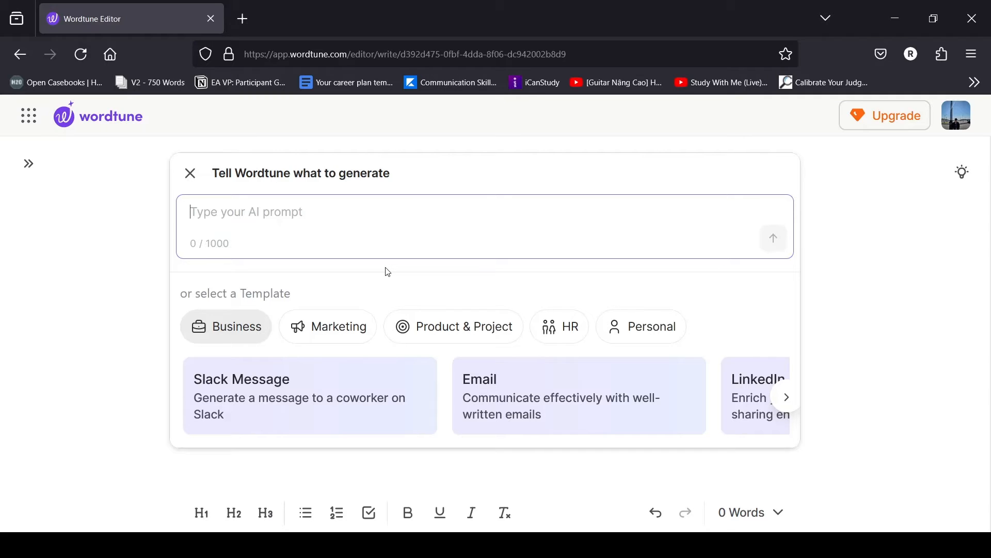
text(Give me a)
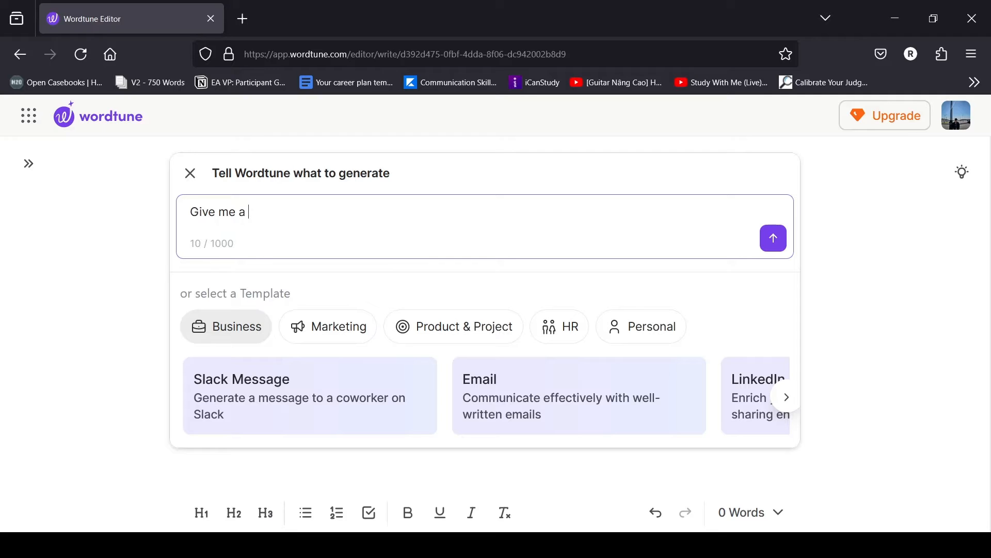
text(plan to)
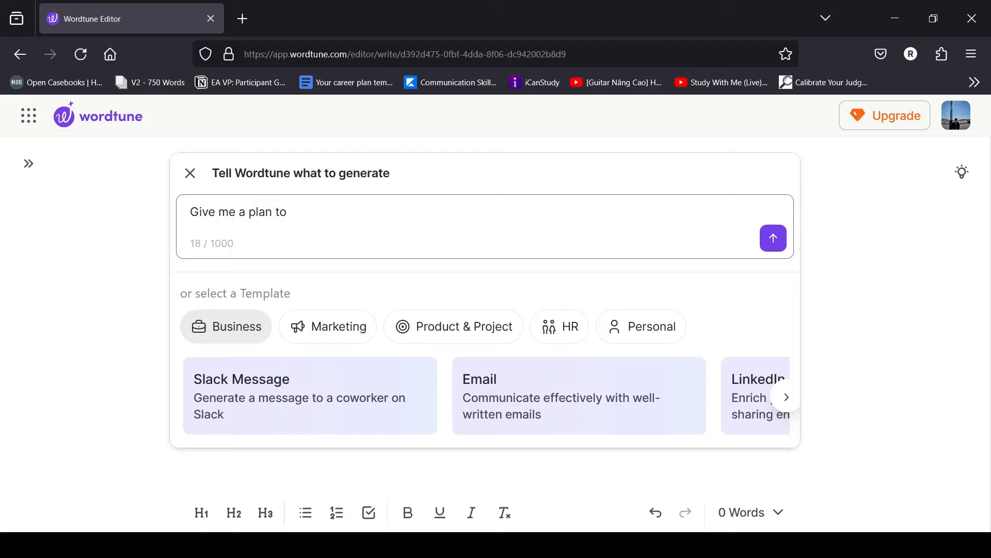
text(market)
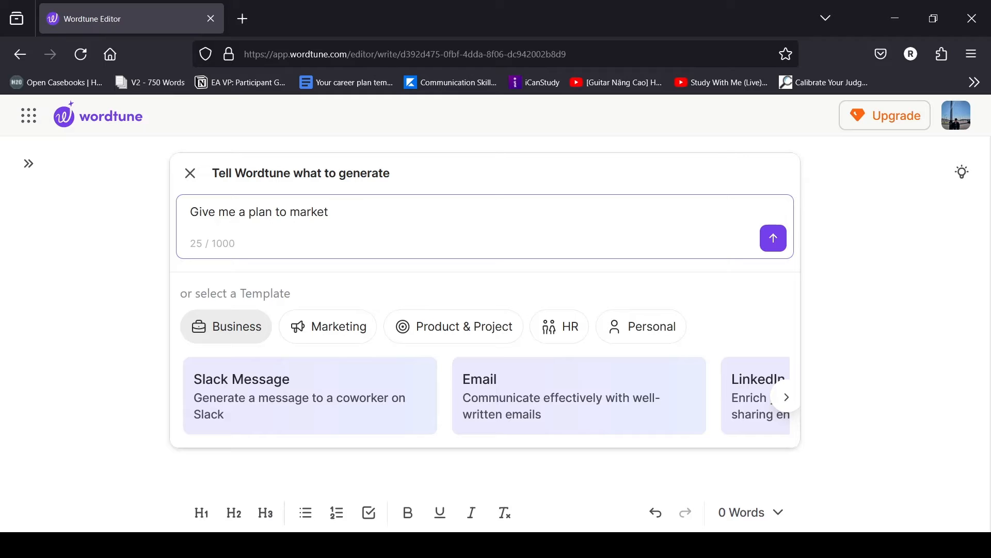
text(a)
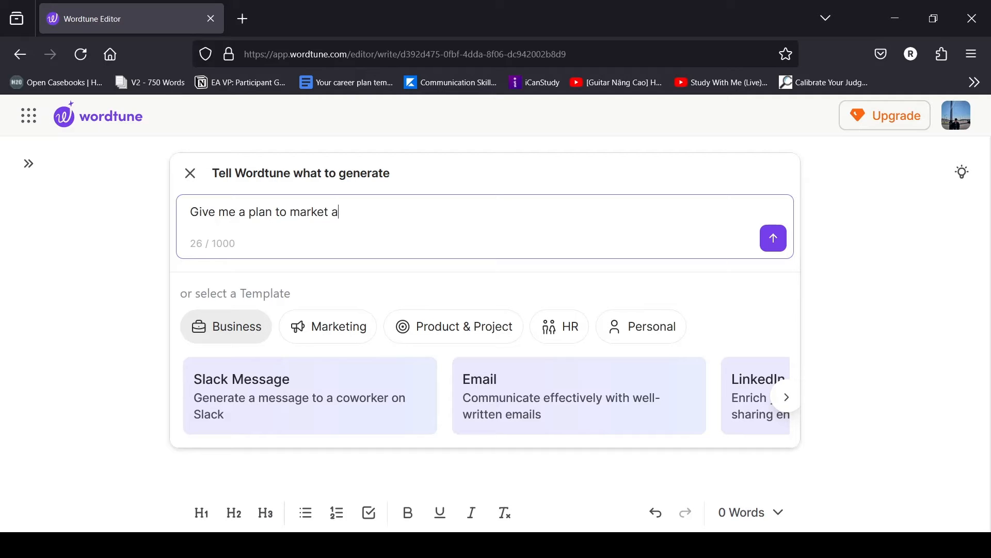
text(shoes b)
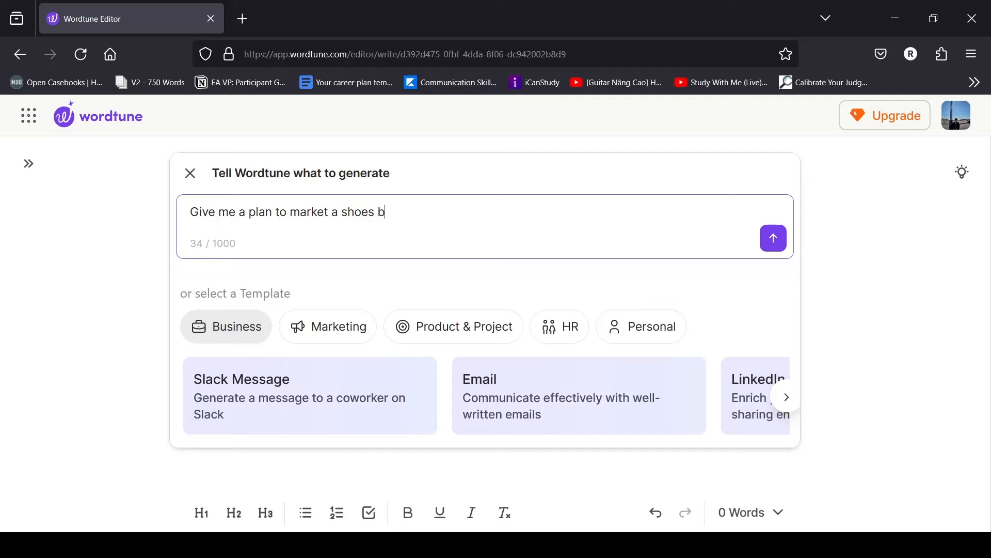
text(rand)
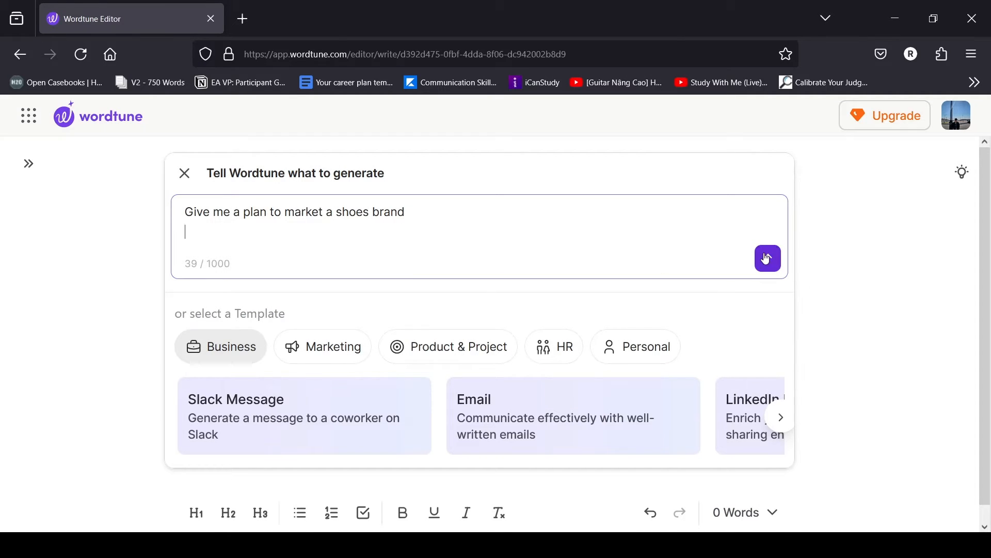
Generate the plan and select its Target Audience heading and paragraph.
click(767, 259)
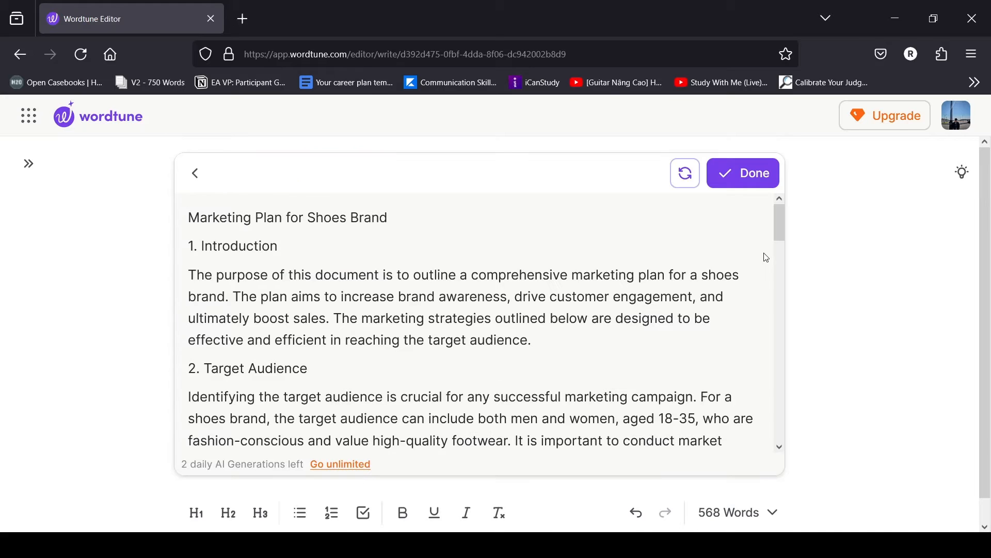
scroll(down, 3)
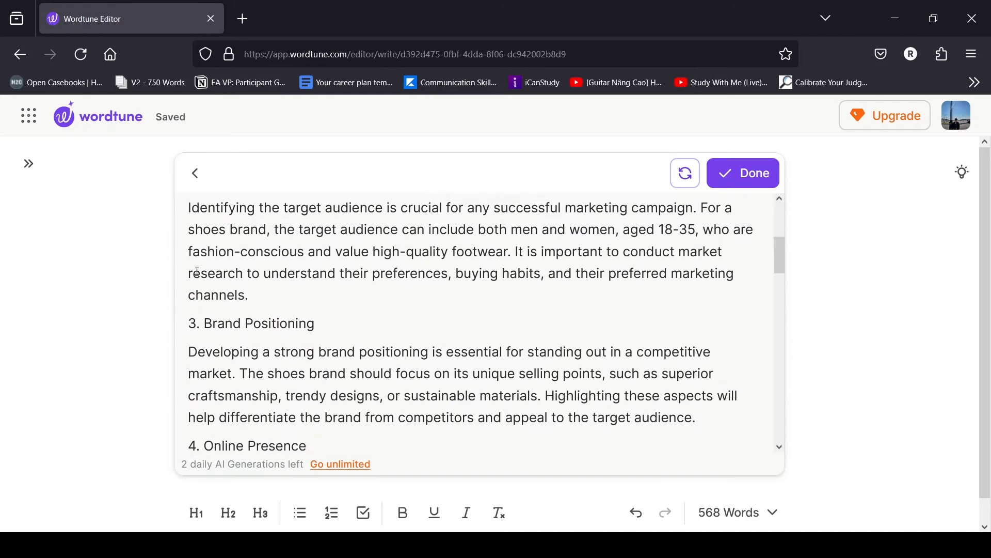
drag(188, 252, 248, 368)
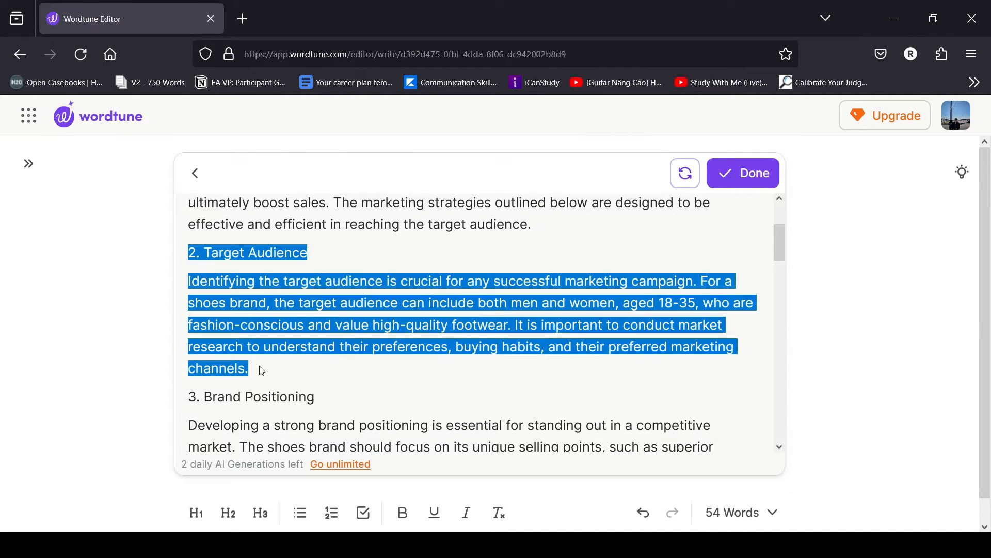
Format sections 6. Content Marketing, 9. Public Relations and Events and 10. Measurement and Analysis as H2 headings.
scroll(down, 3)
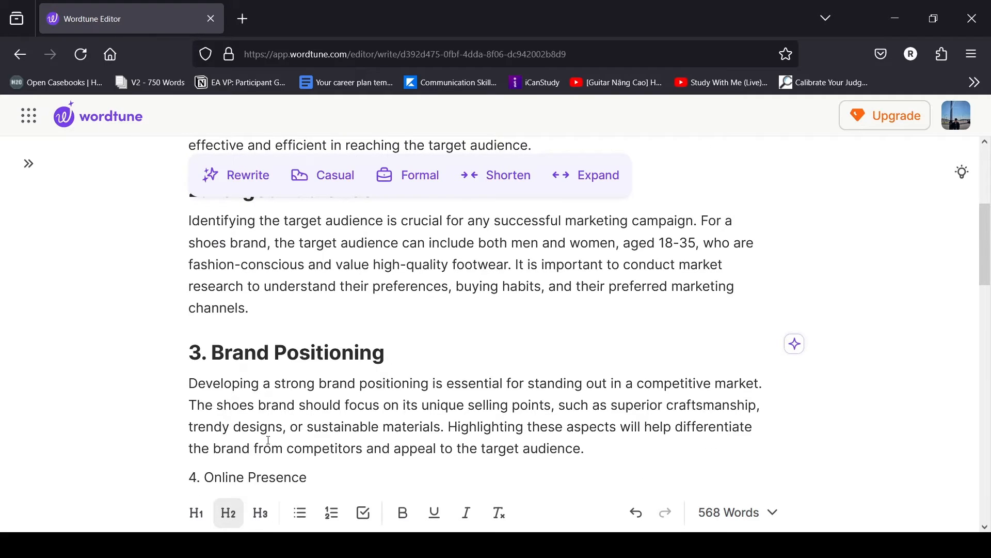
scroll(down, 3)
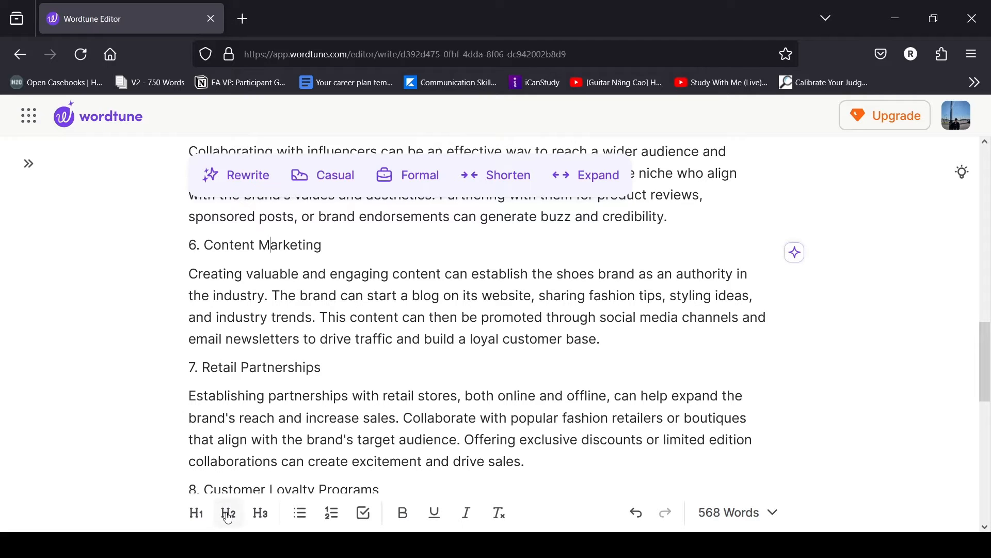
click(227, 512)
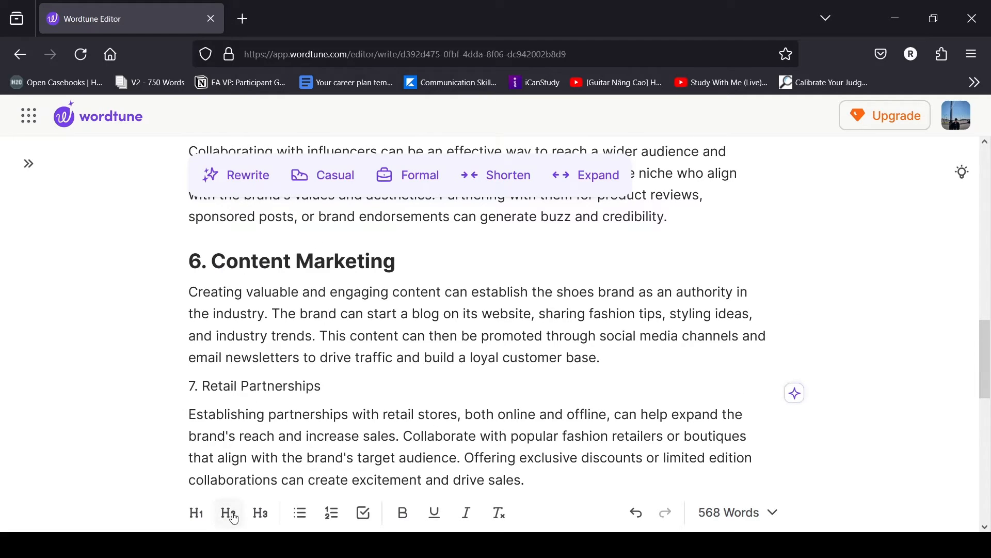
scroll(down, 3)
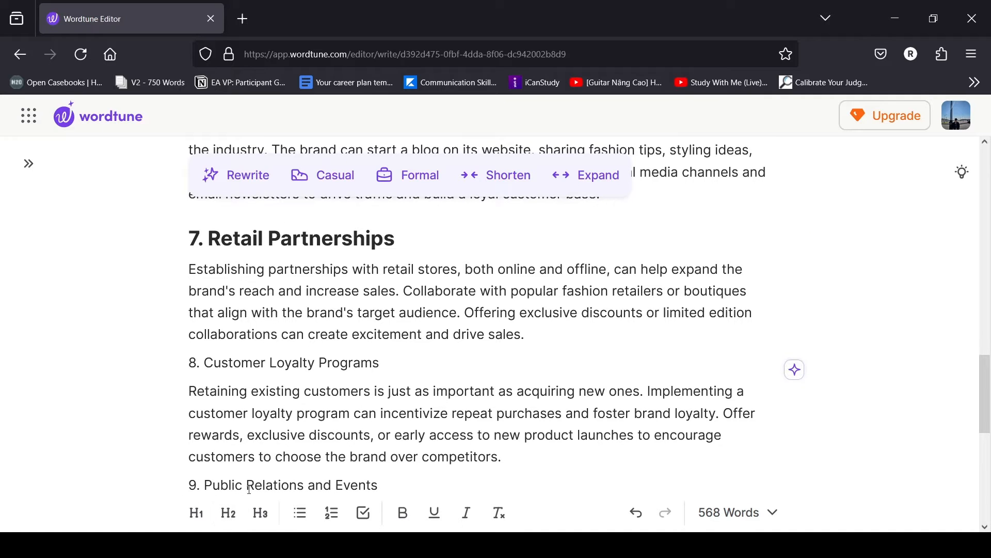
scroll(down, 3)
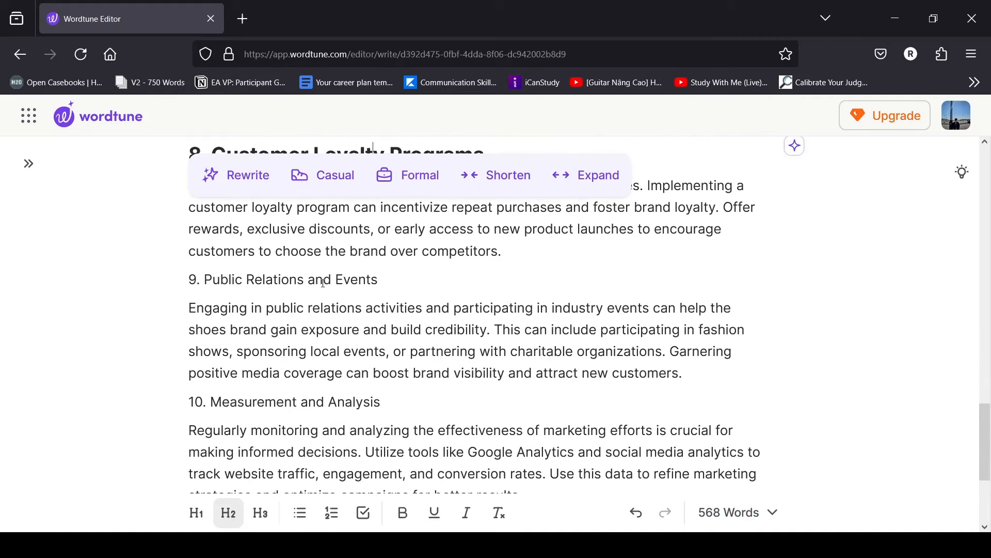
click(227, 512)
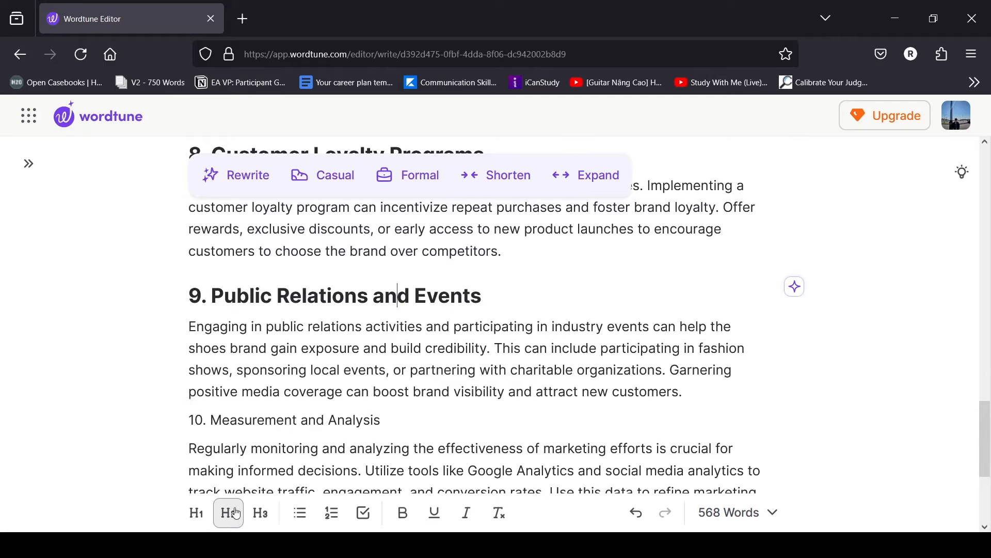
click(228, 512)
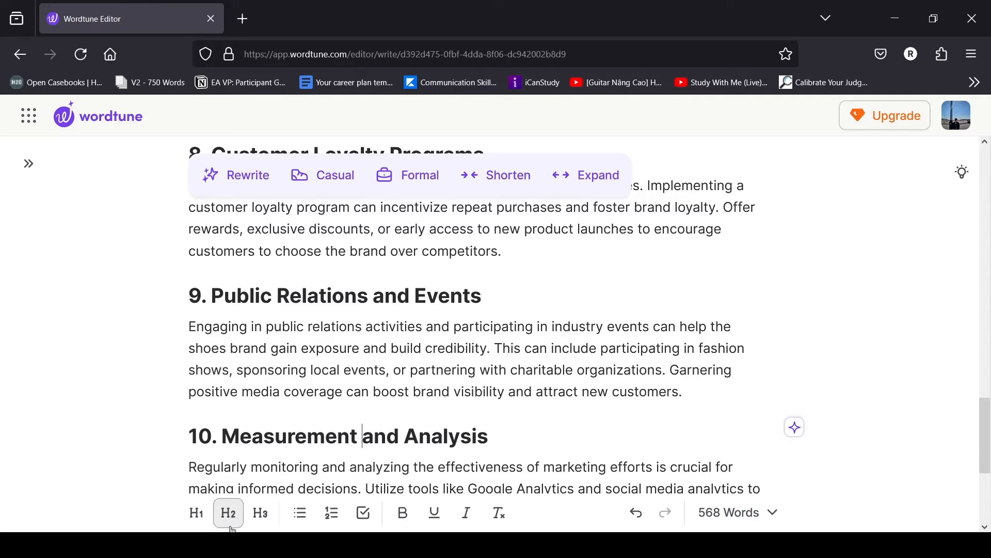
scroll(down, 3)
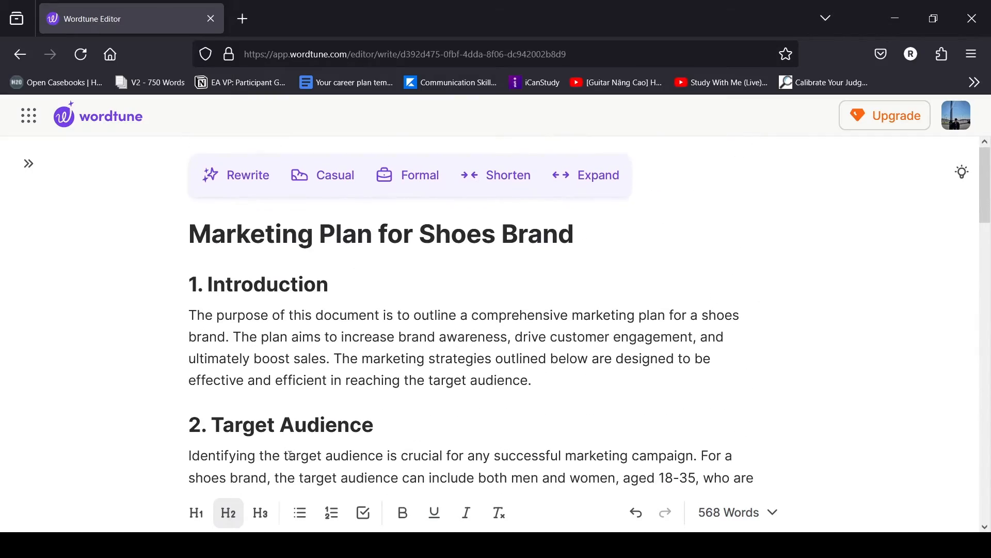
scroll(down, 3)
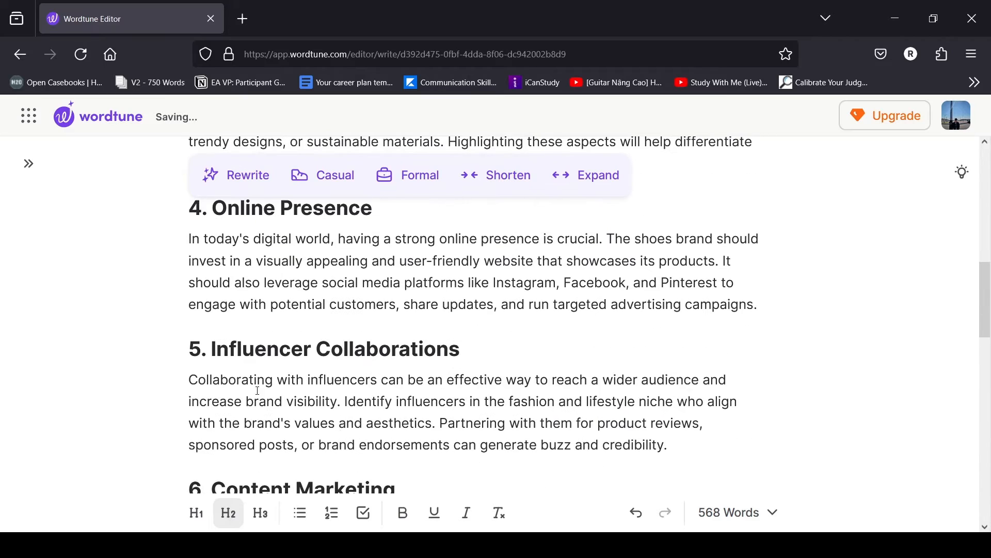
Rewrite the whole plan and approve the 556-word reworded version.
click(247, 175)
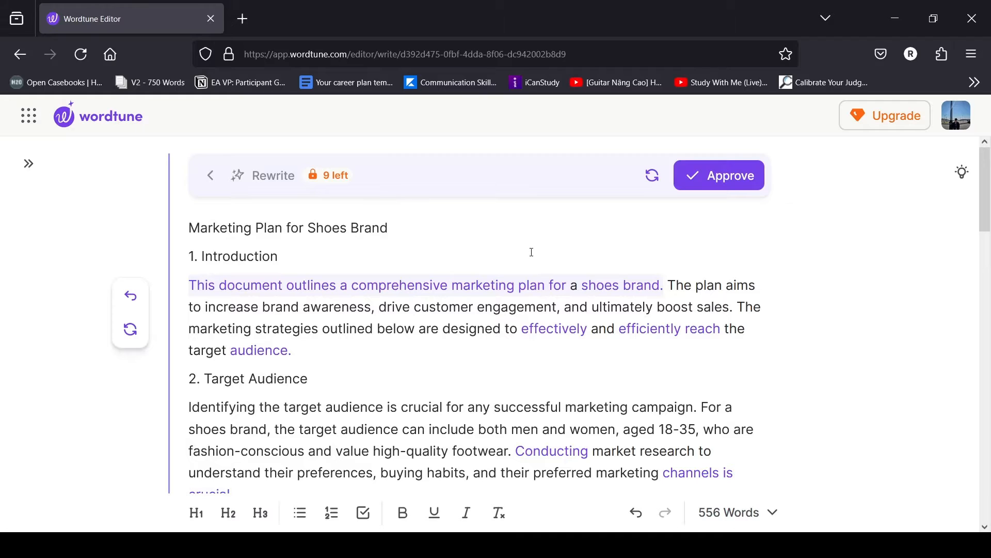
mouse_move(738, 184)
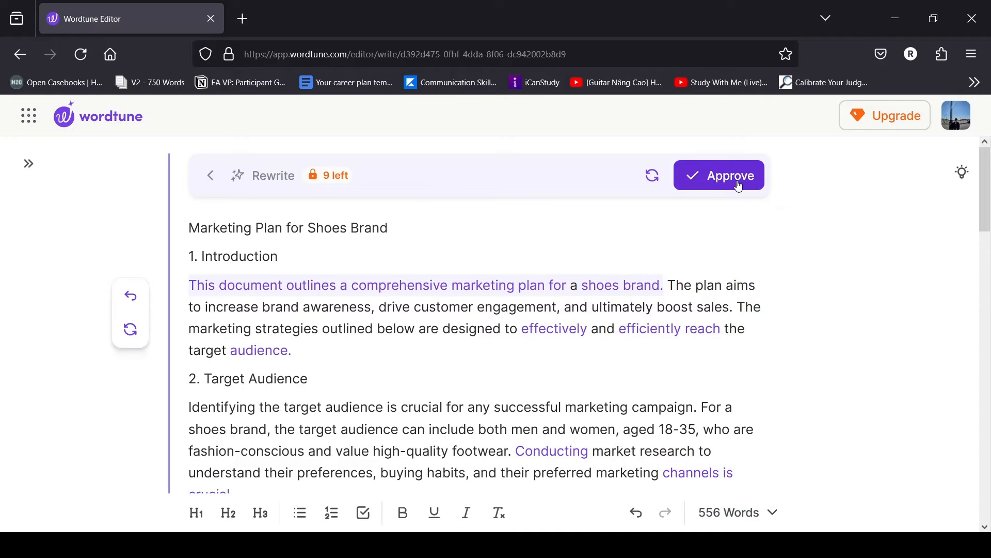
click(718, 175)
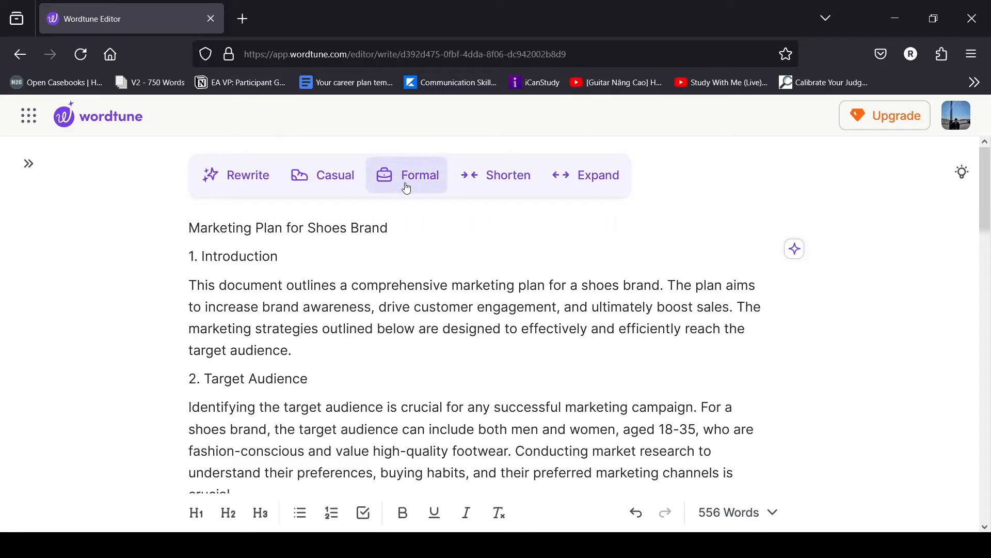
mouse_move(505, 180)
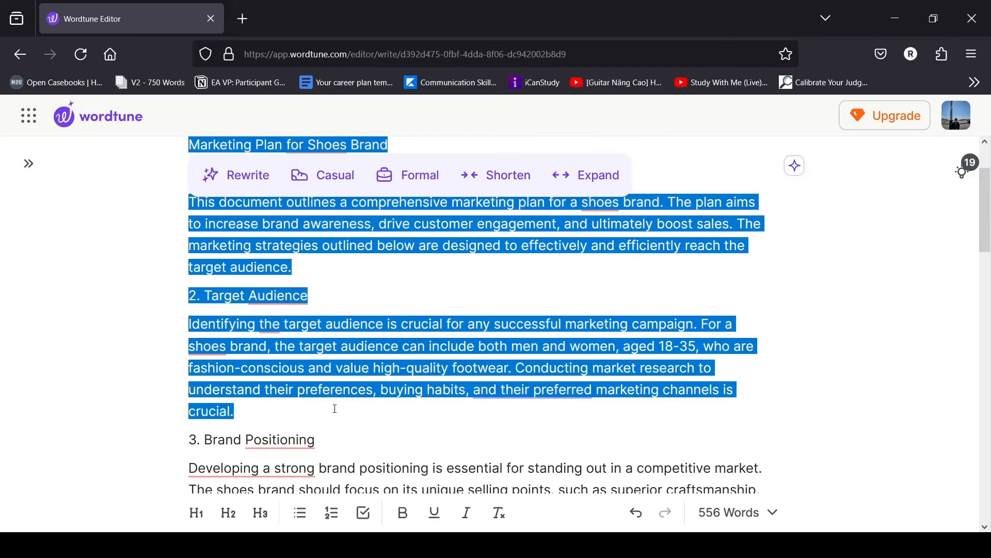
scroll(down, 3)
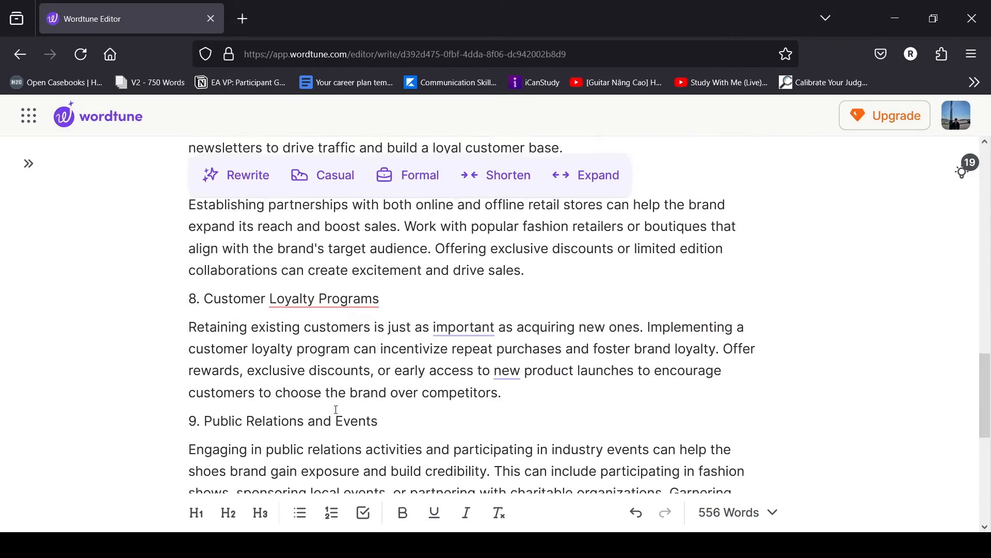
scroll(down, 3)
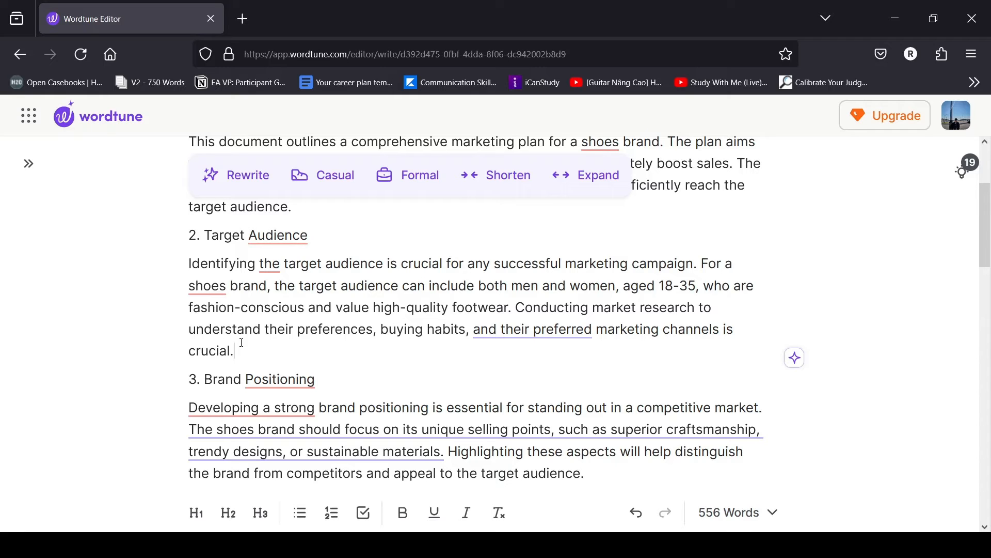
scroll(down, 3)
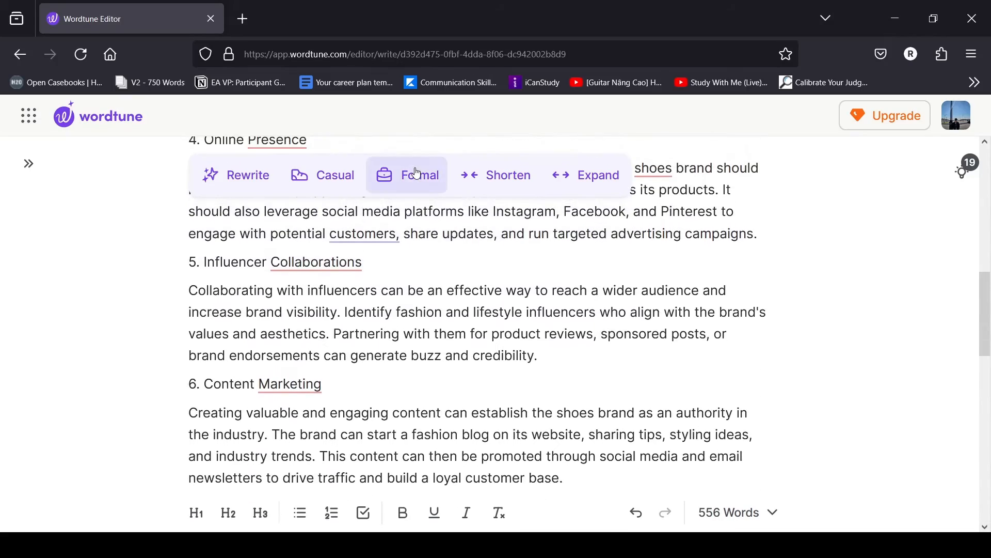
Review the 557-word Formal rewrite with wording like 'delineates' and 'augment' and approve it.
click(419, 175)
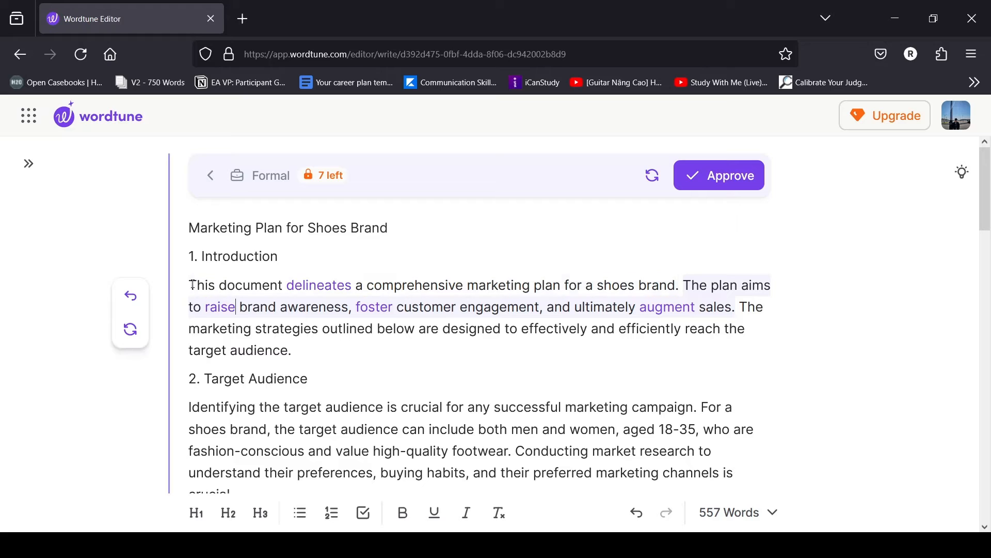
drag(189, 285, 304, 406)
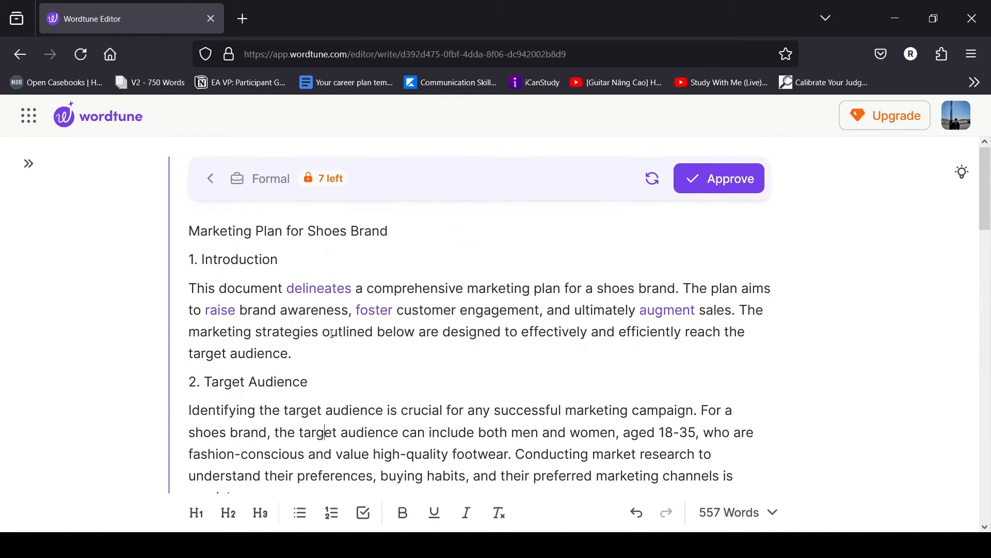
double_click(318, 285)
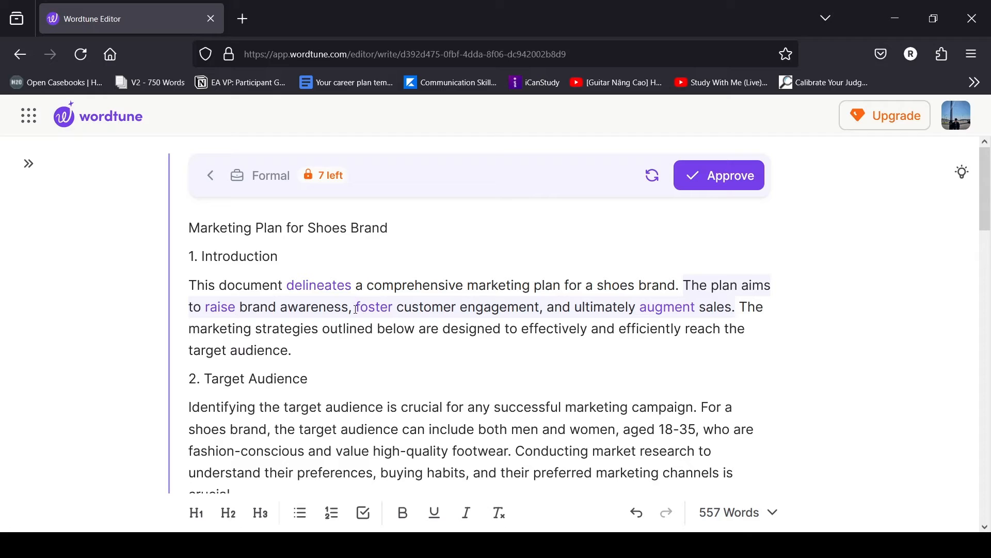
double_click(373, 306)
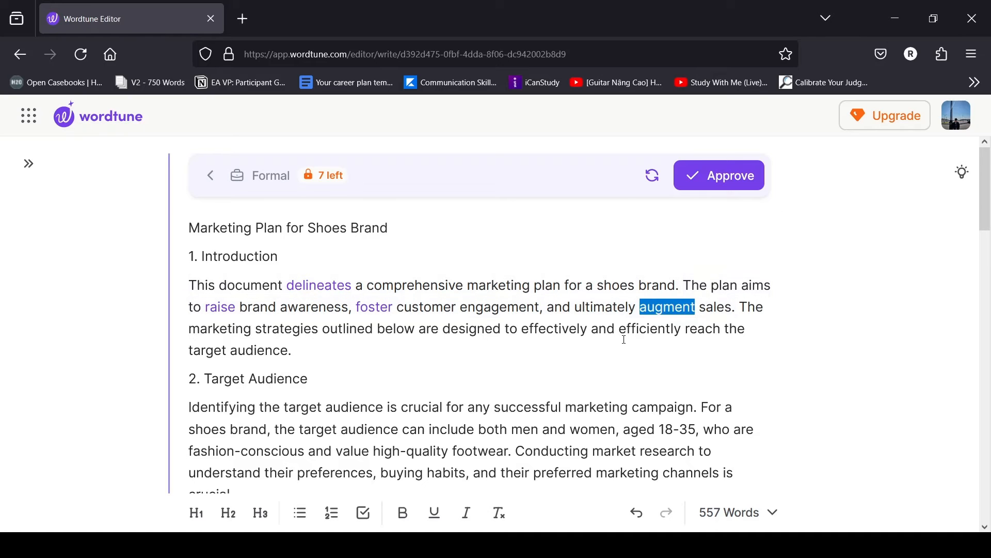
scroll(down, 3)
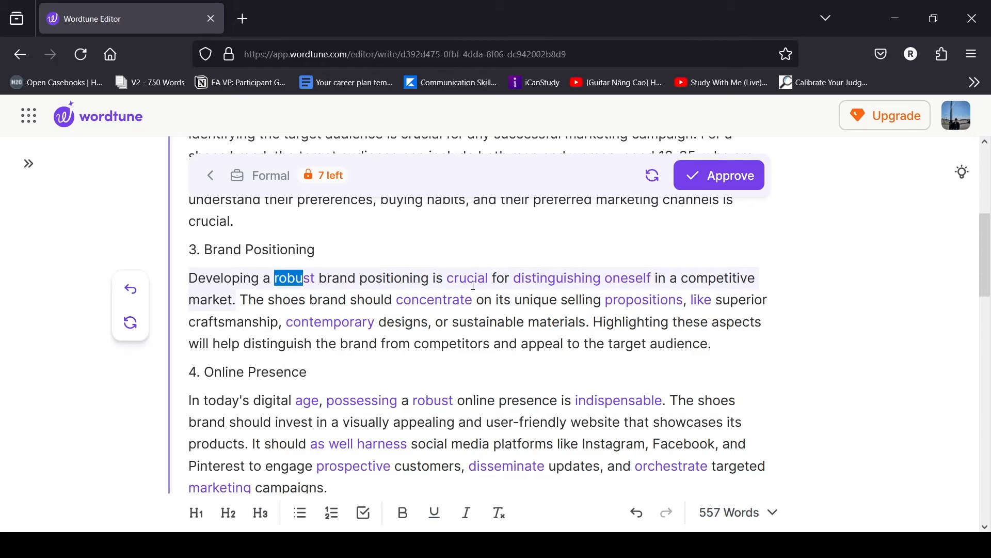
scroll(down, 3)
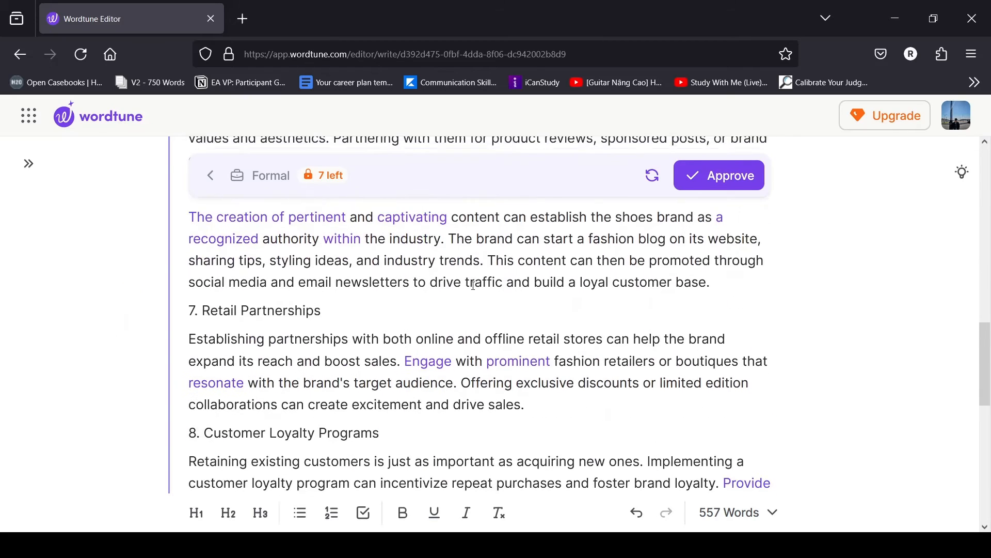
scroll(down, 3)
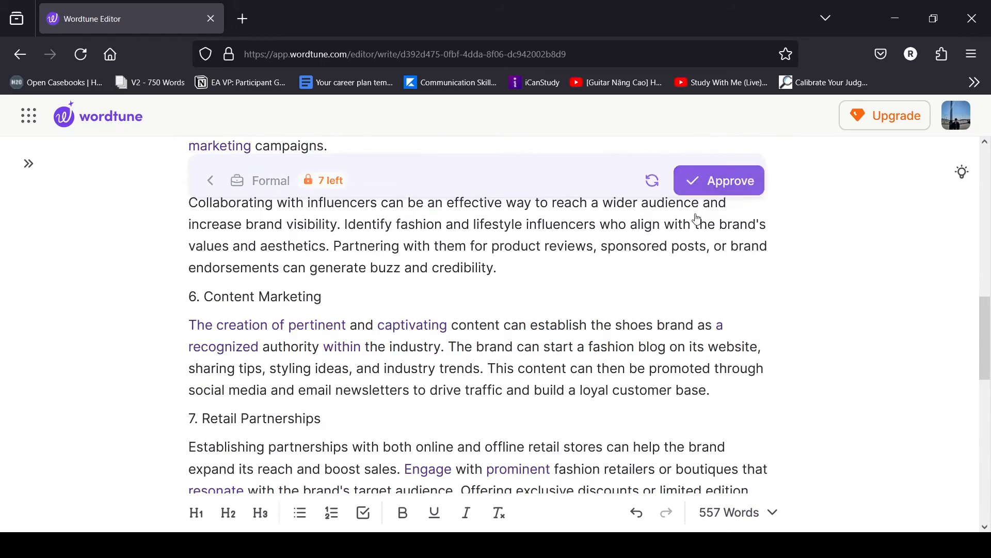
scroll(down, 3)
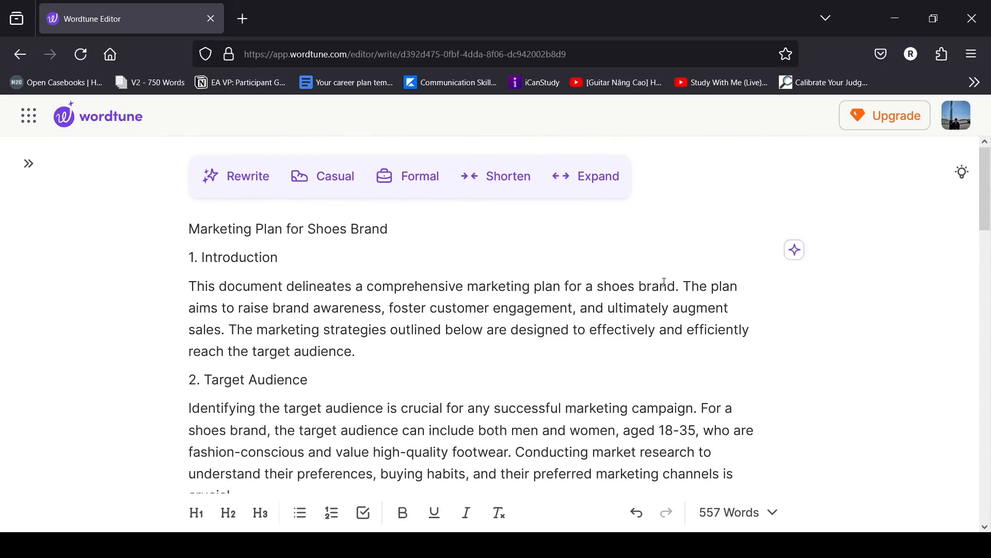
mouse_move(507, 176)
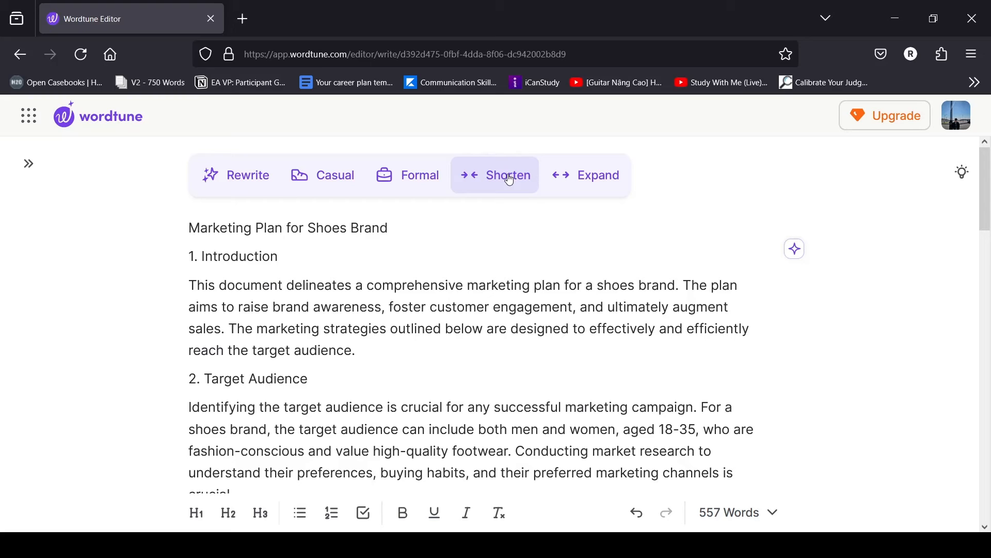
Request a Shorter rewrite of the whole plan, producing a 426-word version using 'outlines'.
click(506, 175)
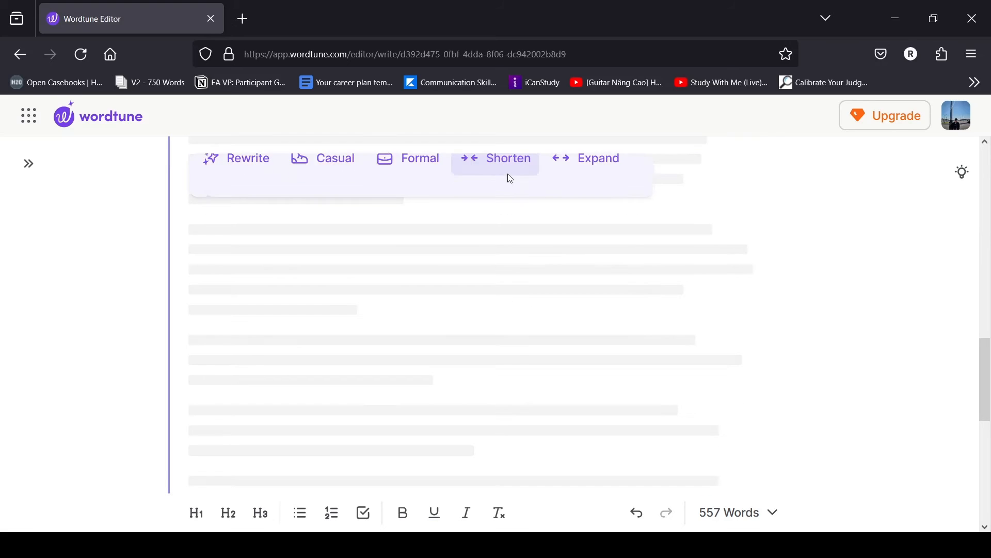
click(495, 158)
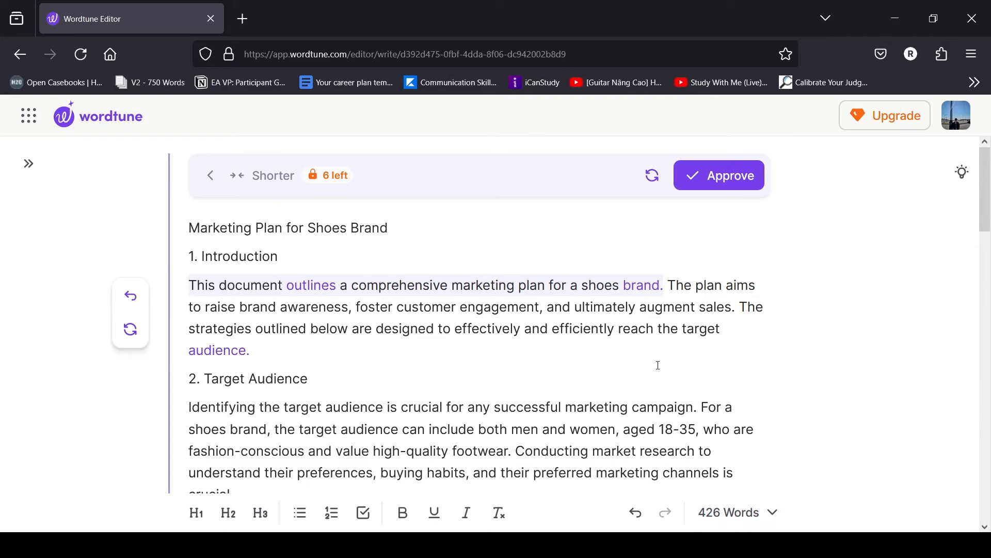
mouse_move(603, 369)
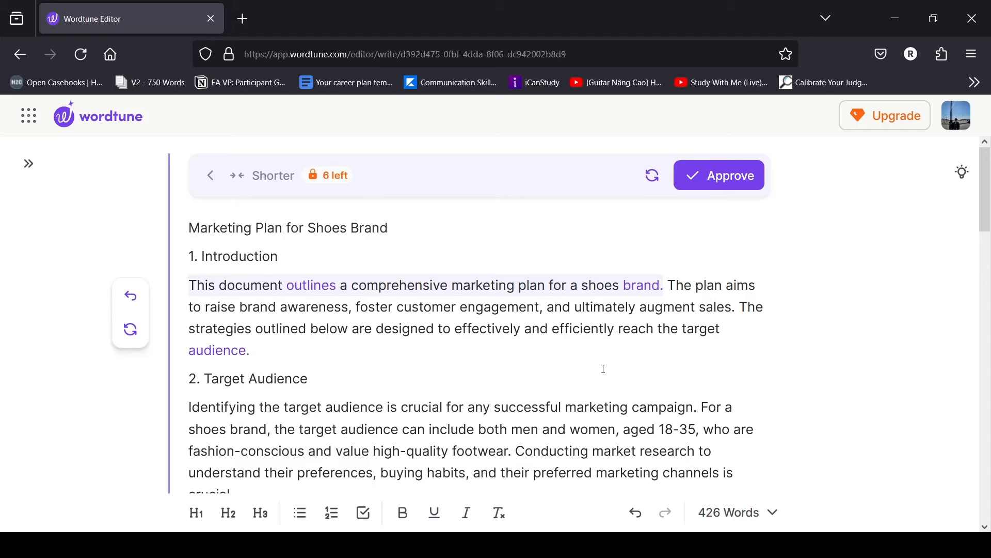
mouse_move(604, 397)
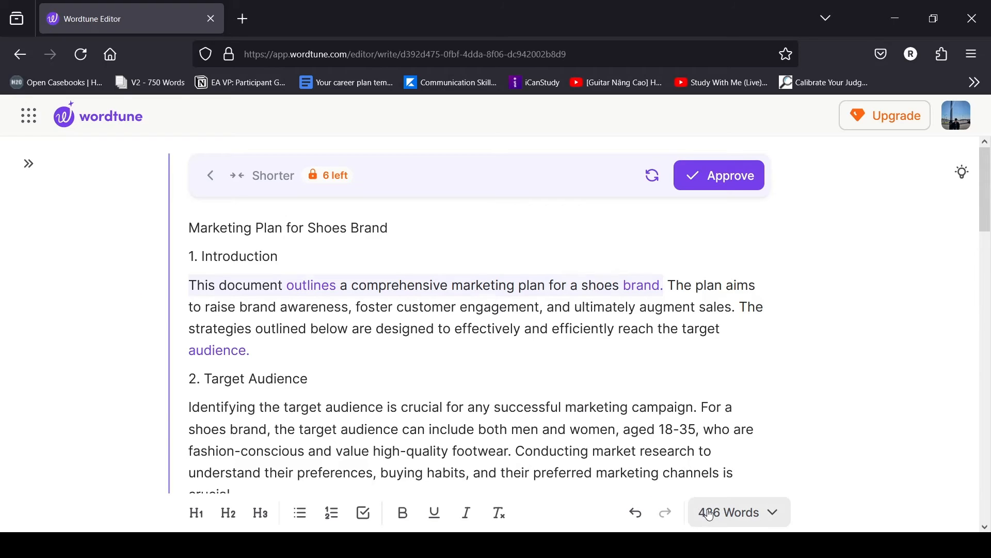
click(735, 512)
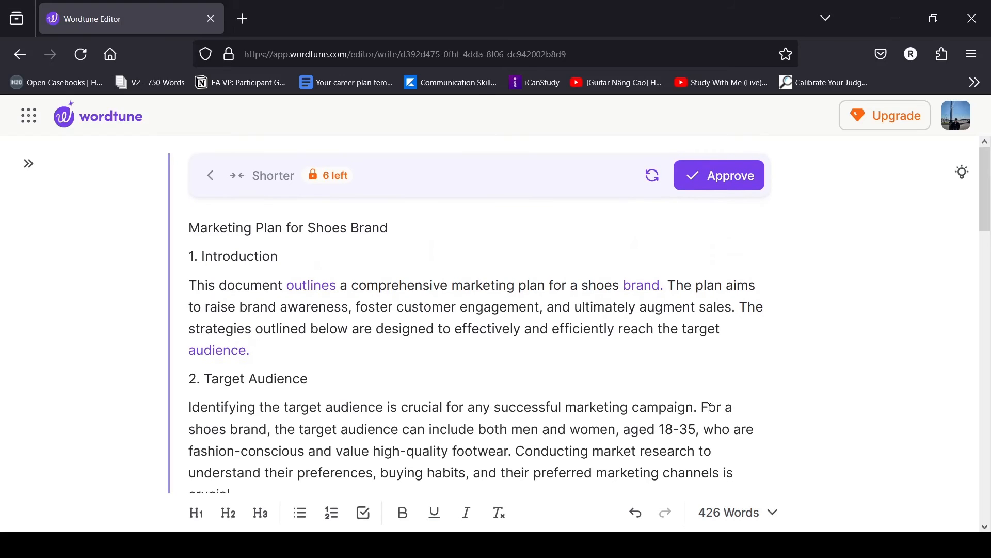
Revert the Online Presence opening sentences to the original and approve the 535-word shortened plan.
scroll(down, 3)
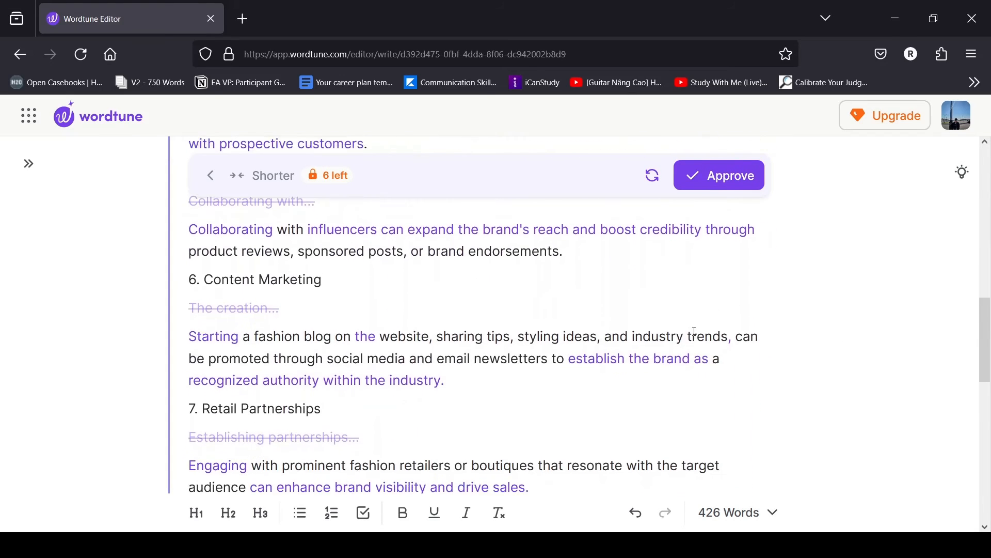
scroll(down, 3)
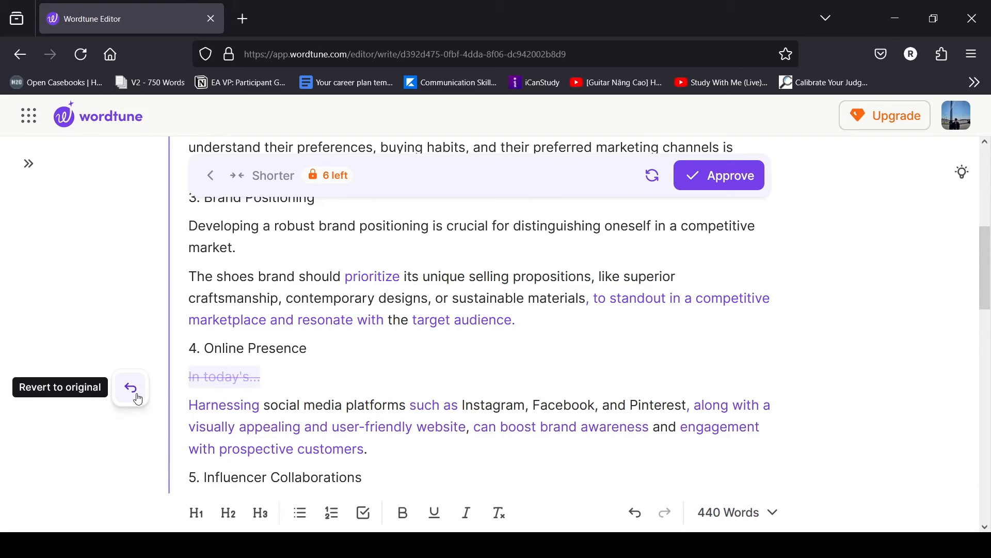
click(131, 386)
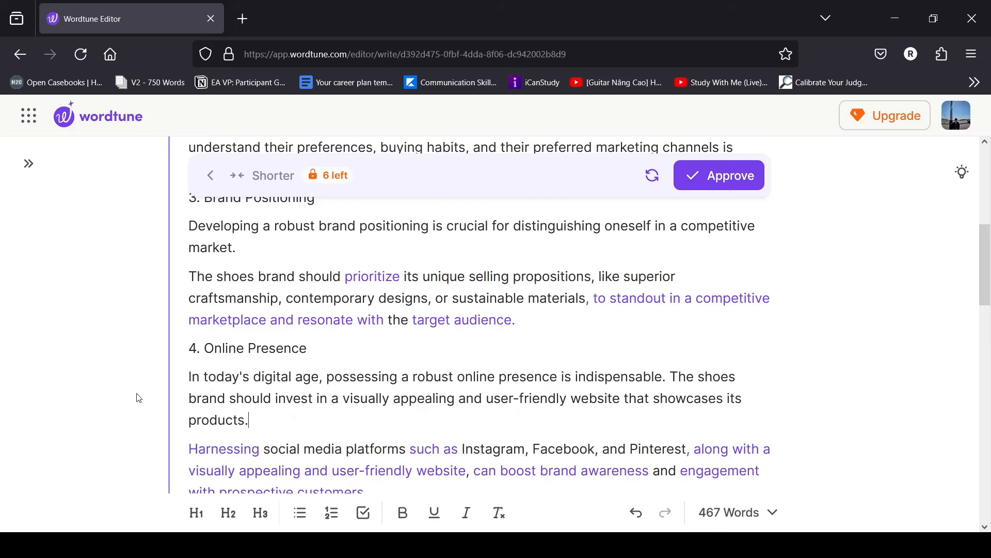
scroll(up, 3)
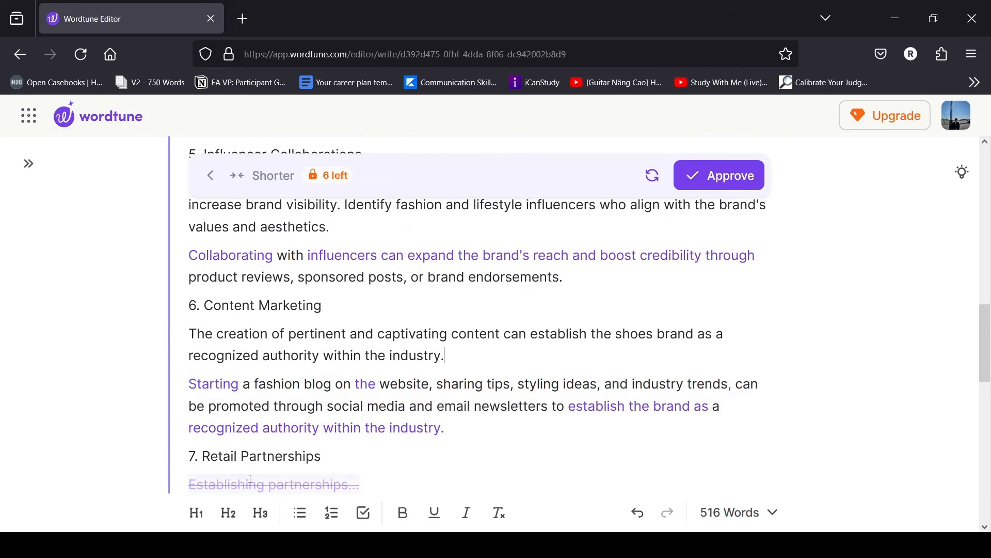
mouse_move(130, 495)
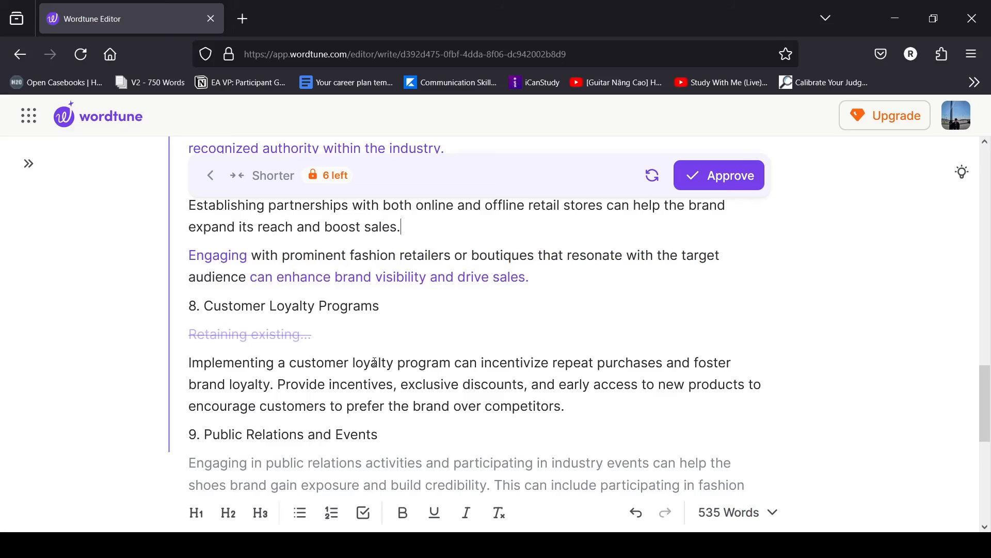
scroll(down, 3)
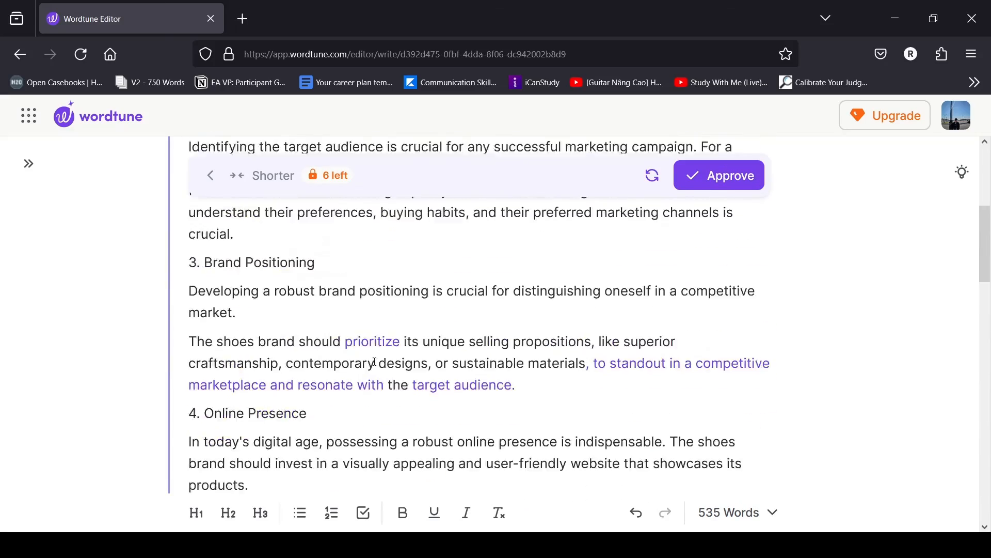
click(718, 175)
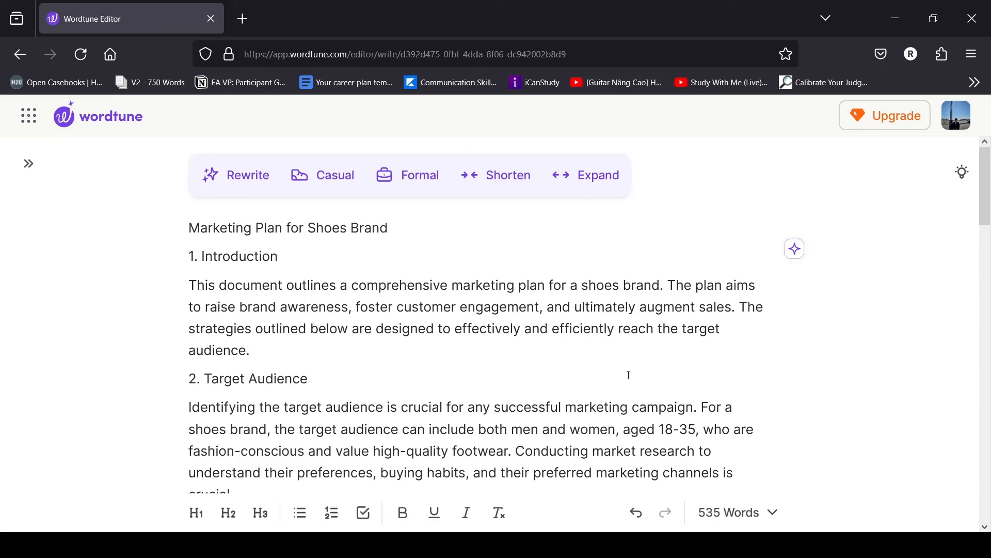
Request an Expand rewrite of the whole 535-word plan toward a longer version.
scroll(down, 3)
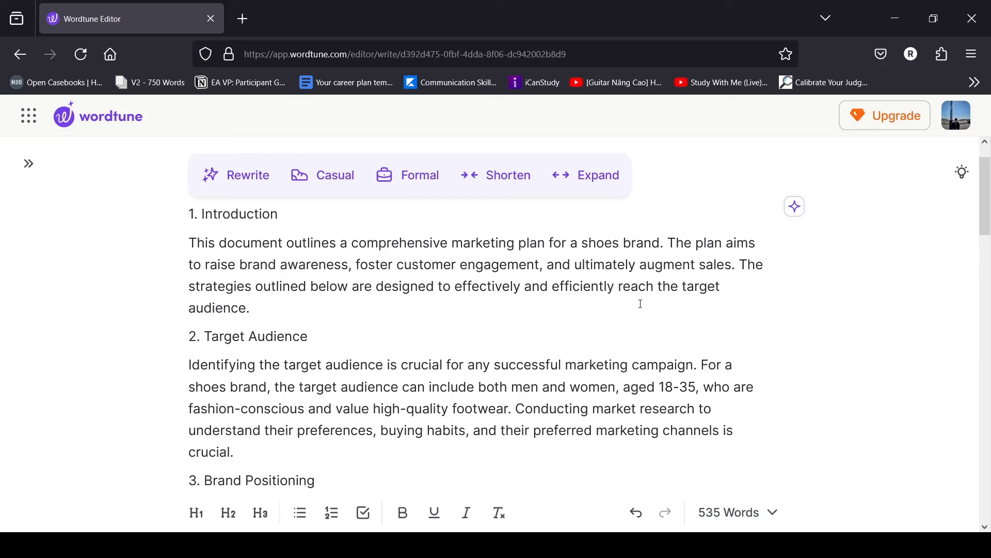
mouse_move(594, 175)
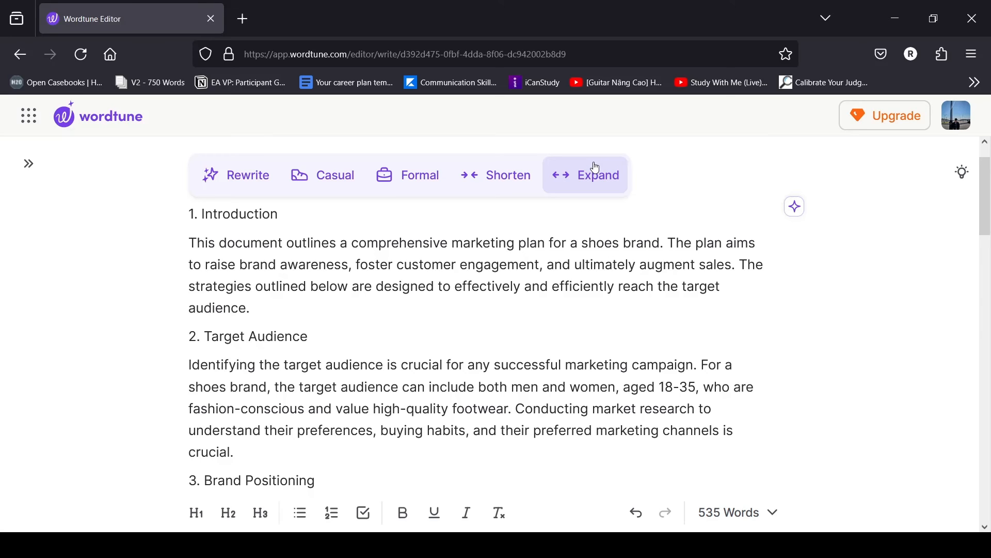
click(595, 175)
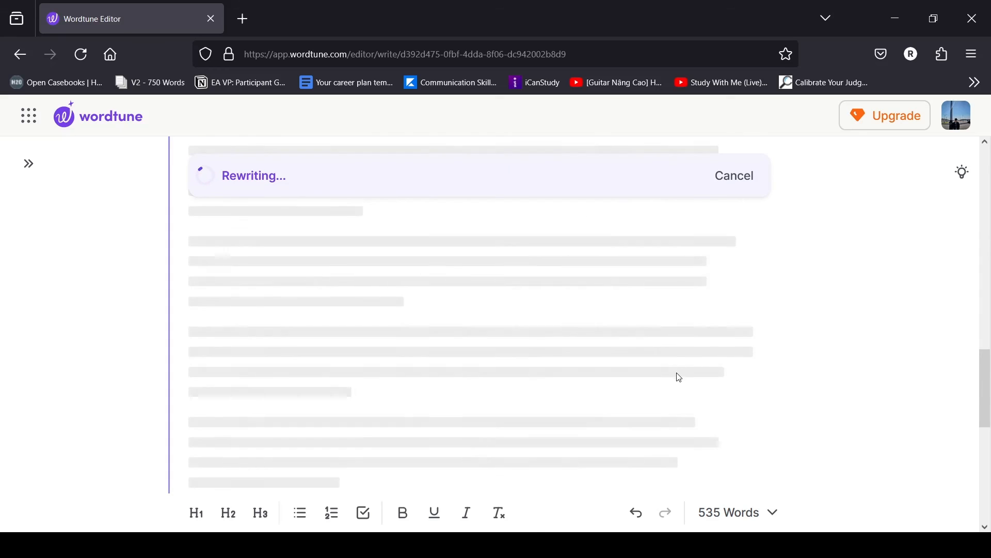
mouse_move(701, 487)
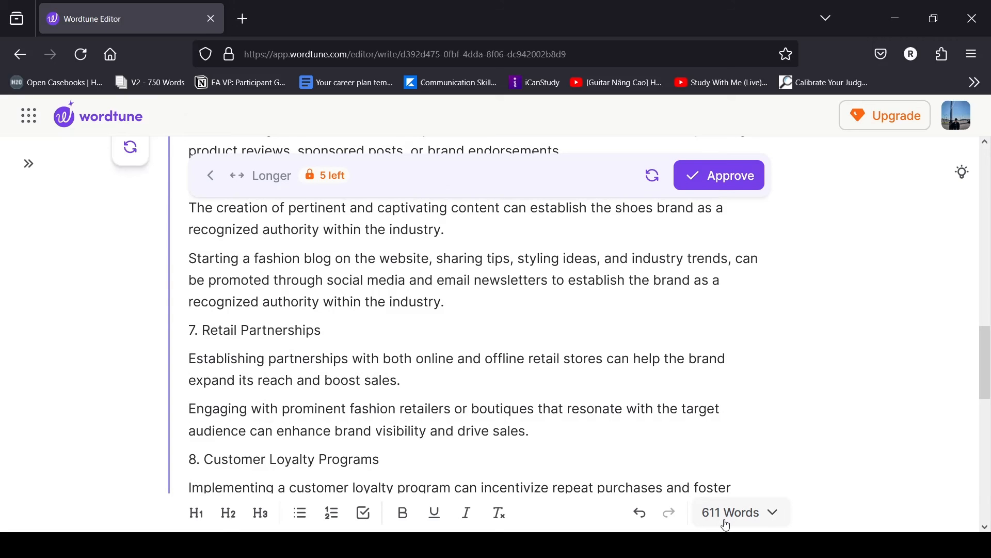
Review the Longer suggestion with its elaborated introduction and approve the 611-word plan.
scroll(down, 3)
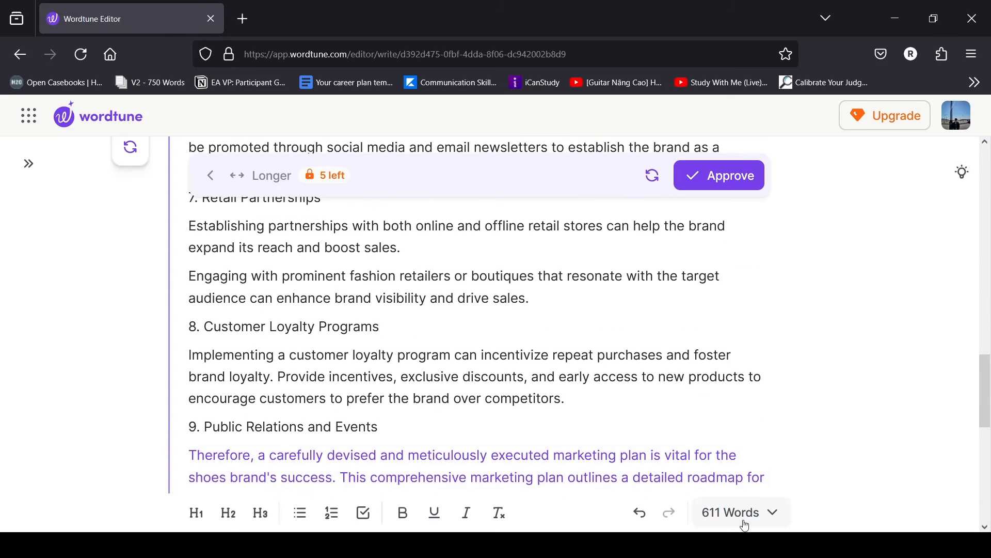
mouse_move(746, 367)
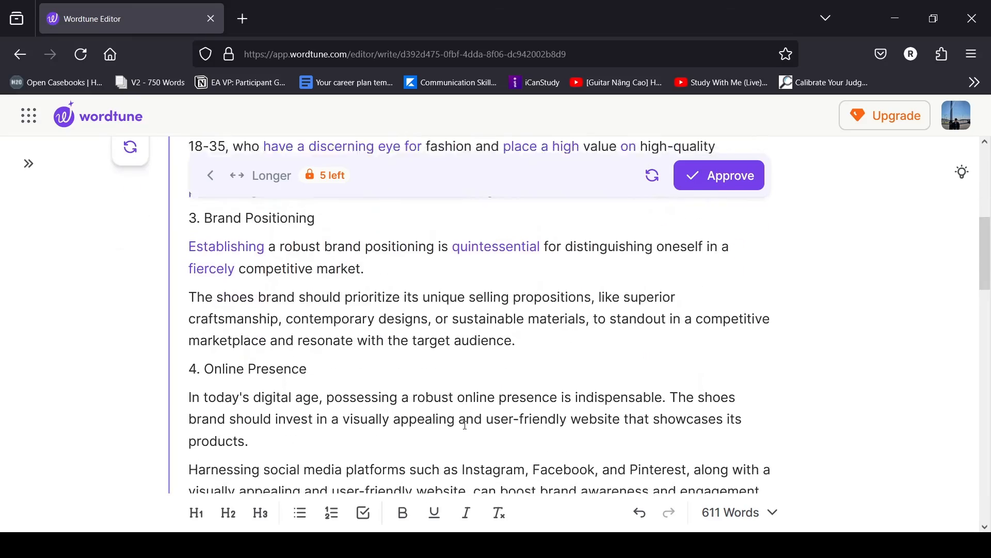
scroll(down, 3)
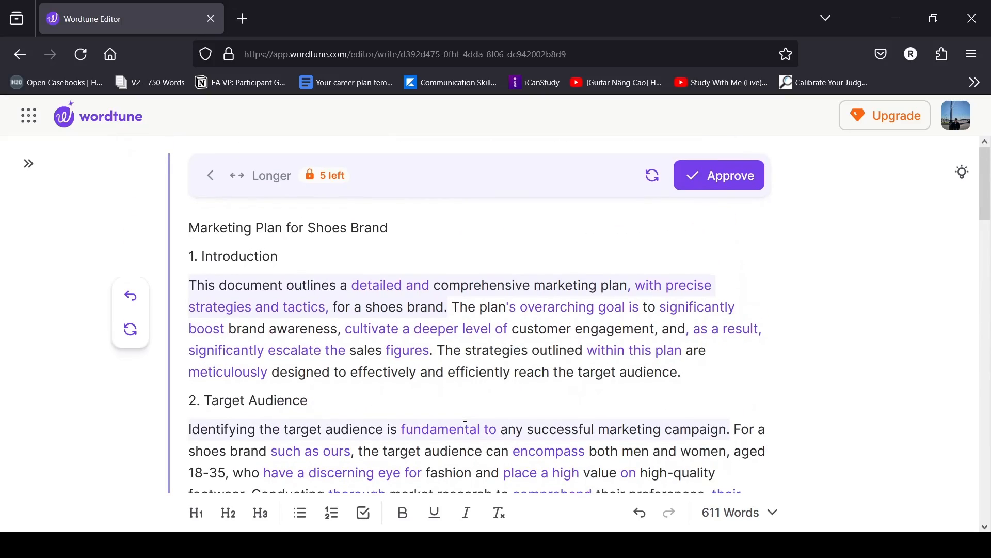
scroll(down, 3)
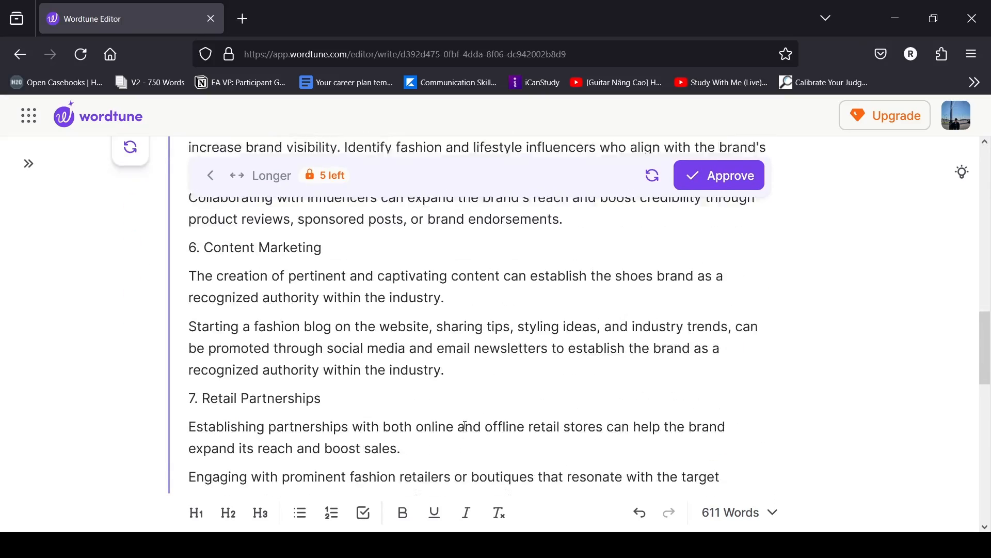
scroll(down, 3)
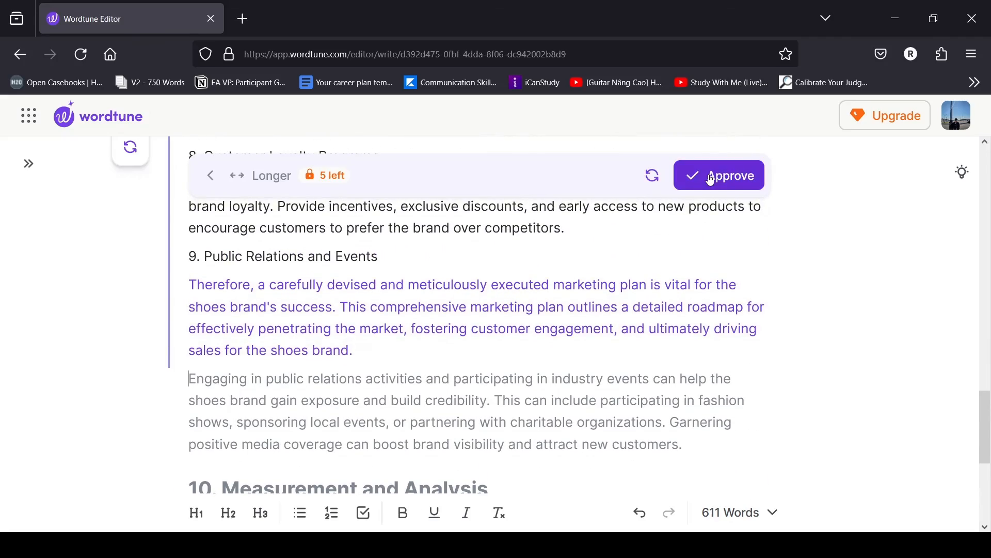
click(718, 175)
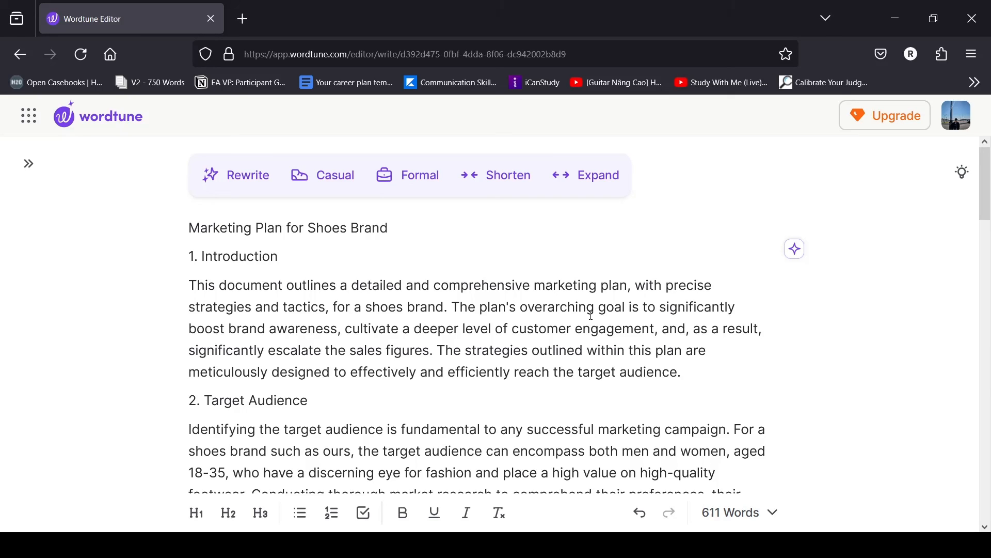
mouse_move(248, 175)
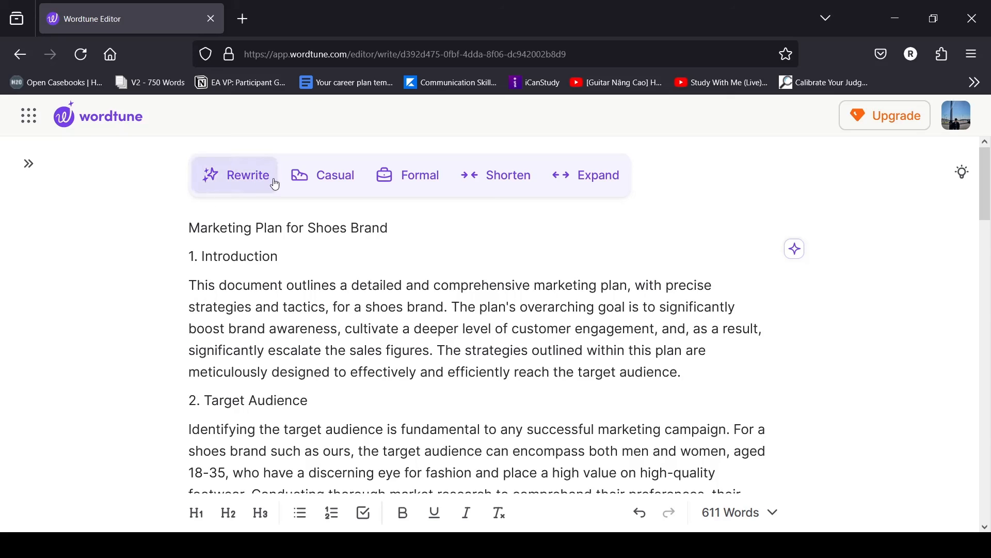